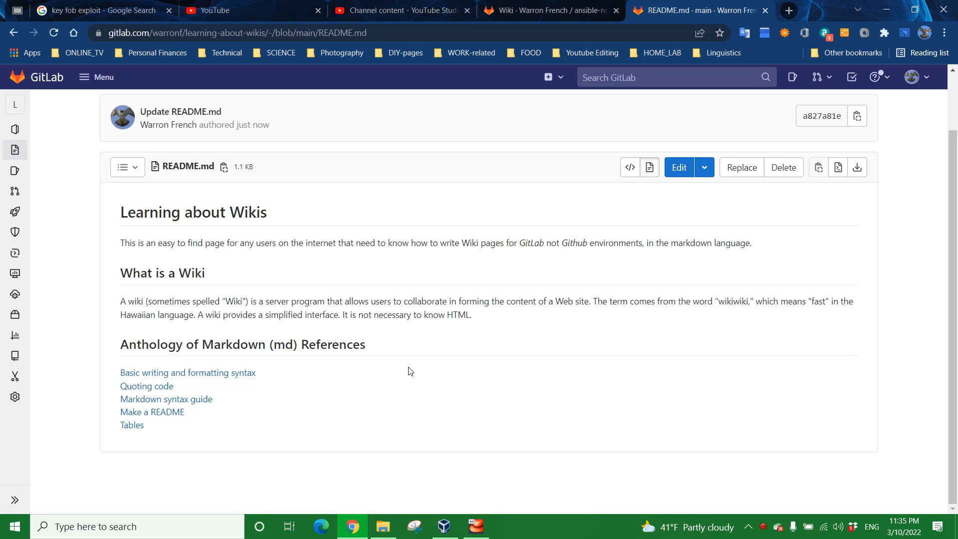
mouse_move(457, 406)
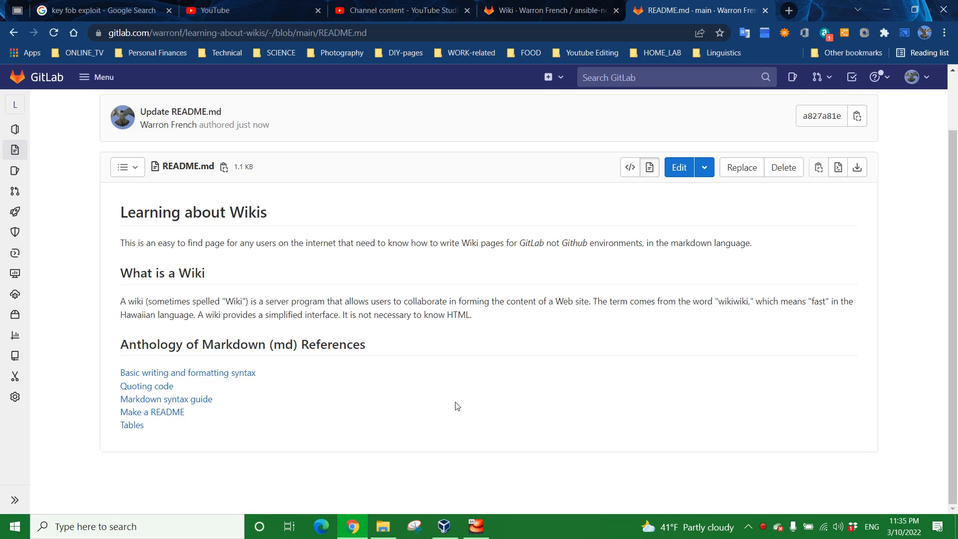
mouse_move(451, 407)
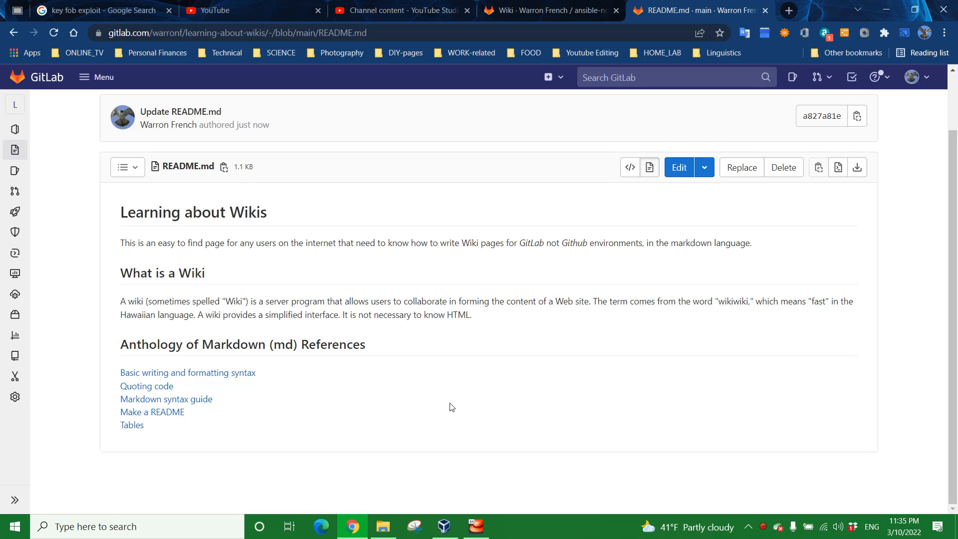
mouse_move(446, 405)
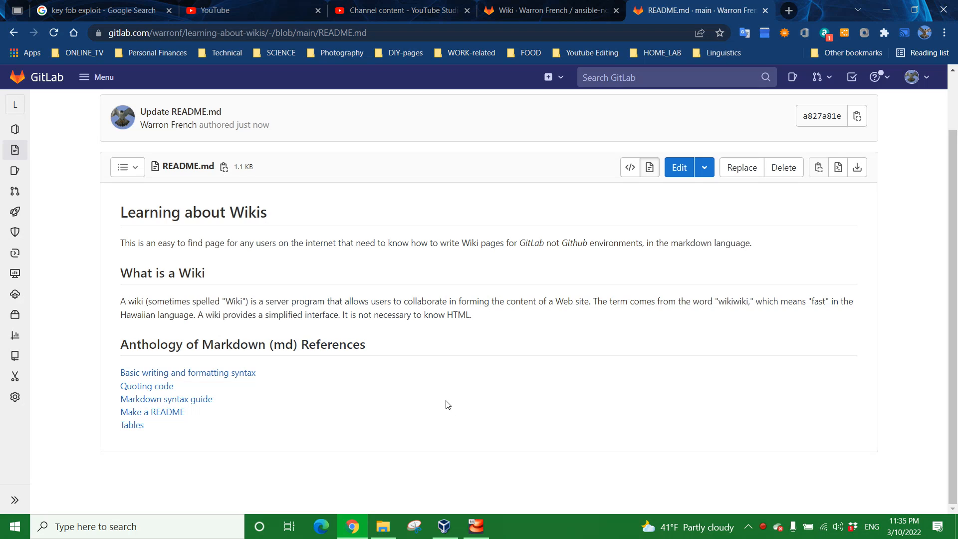
mouse_move(440, 402)
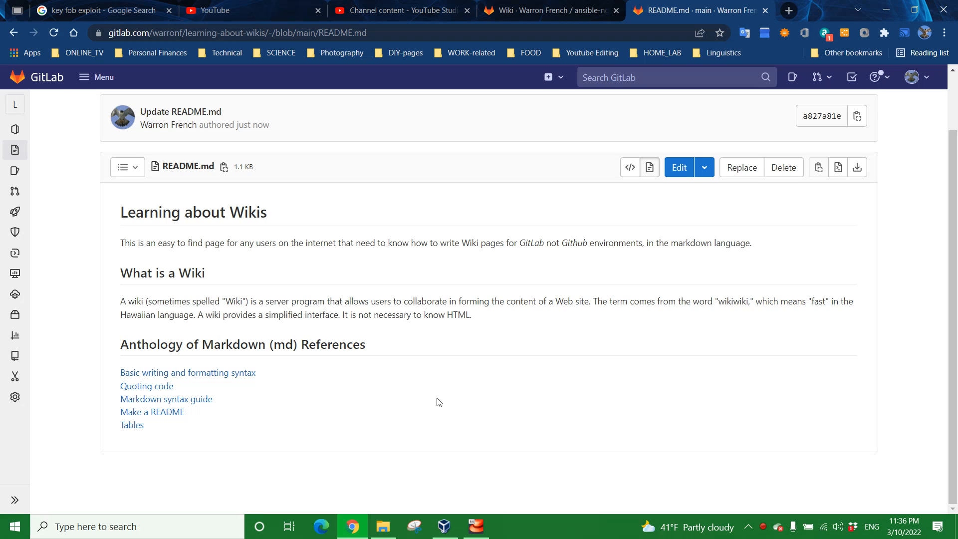
mouse_move(490, 321)
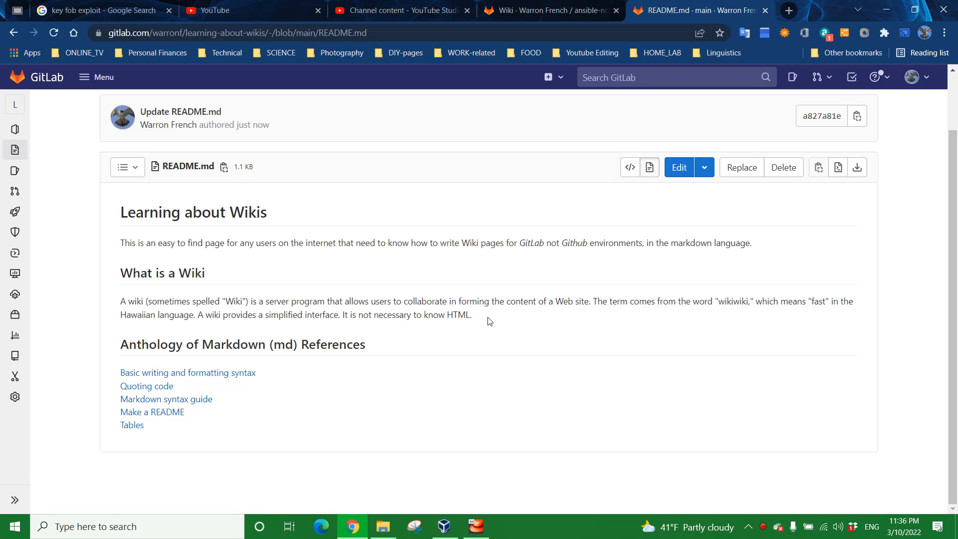
mouse_move(402, 294)
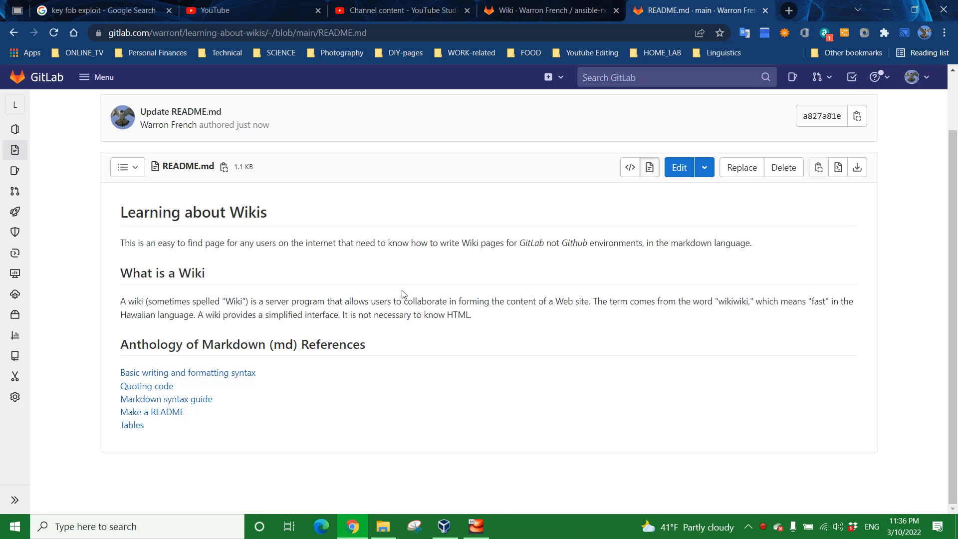
mouse_move(427, 292)
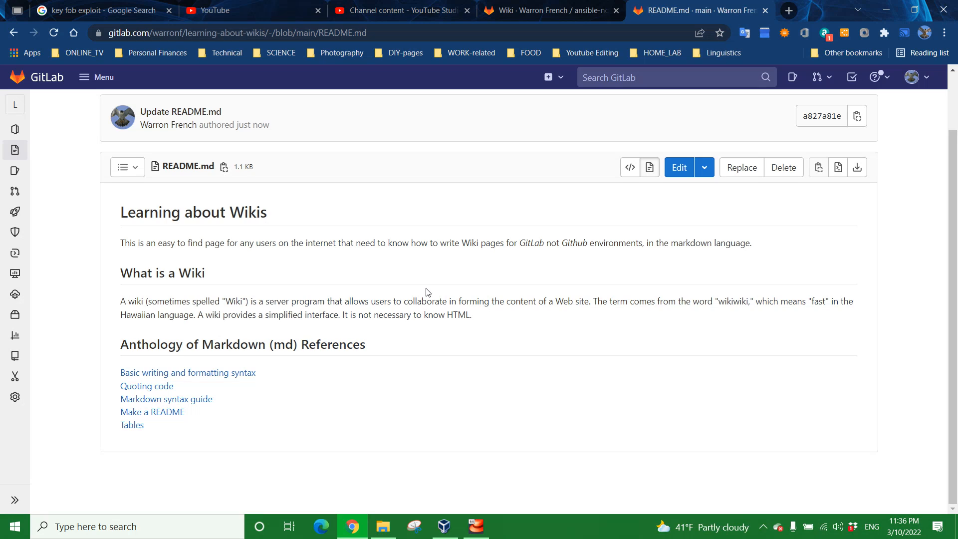
mouse_move(343, 272)
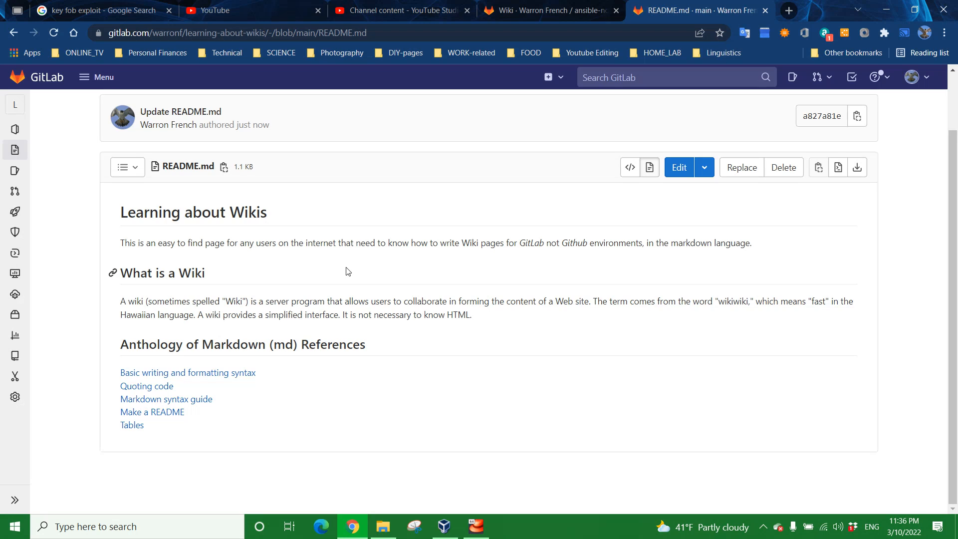
mouse_move(349, 269)
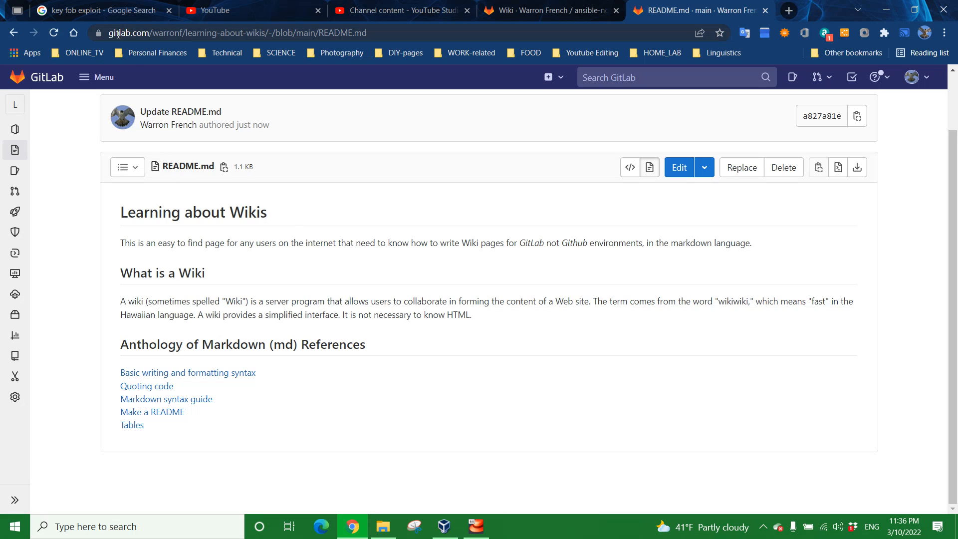
Read through the README, highlighting the opening heading and the What is a Wiki paragraphs.
click(245, 32)
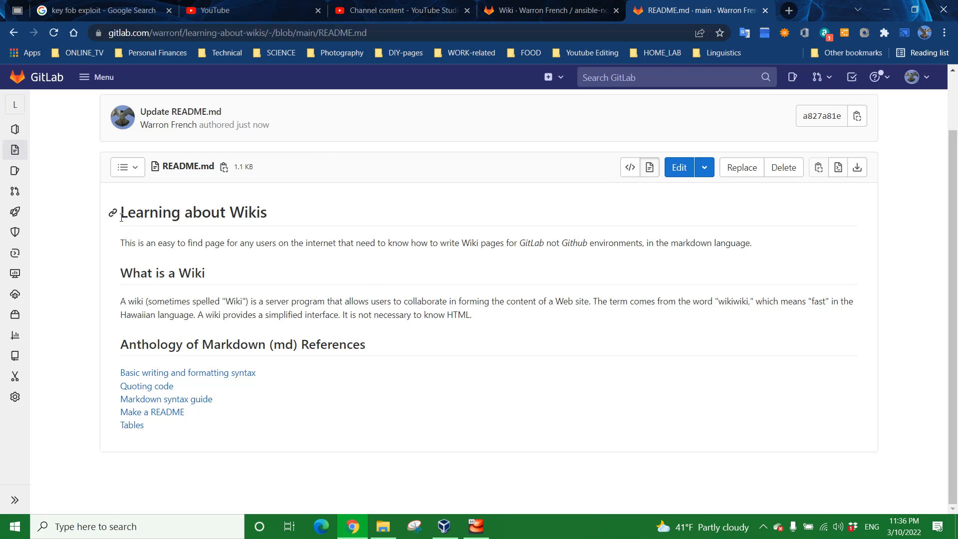
scroll(up, 3)
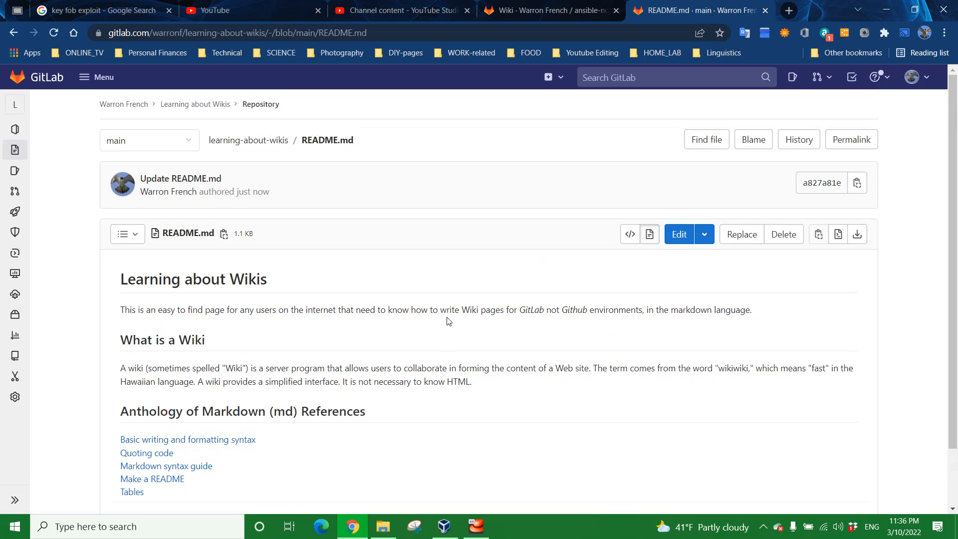
scroll(down, 3)
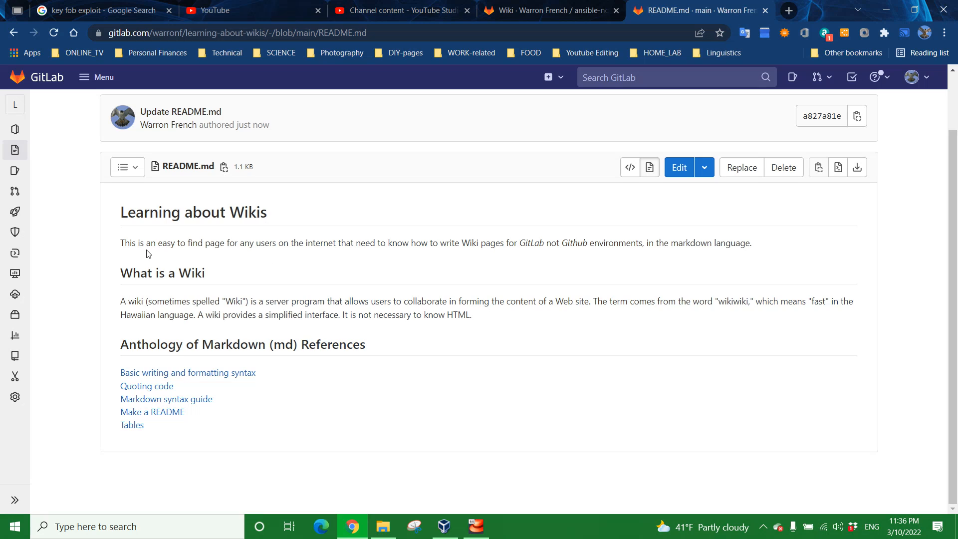
mouse_move(230, 259)
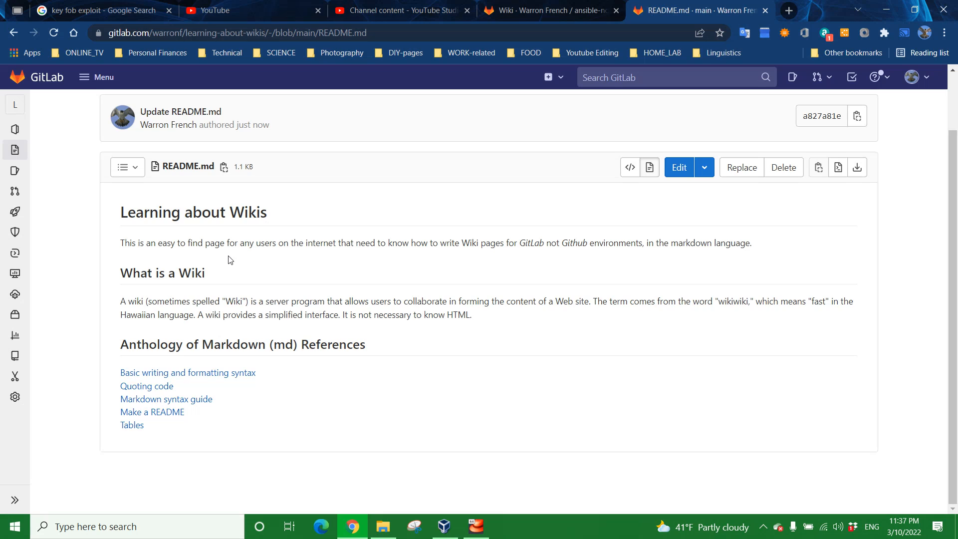
mouse_move(204, 395)
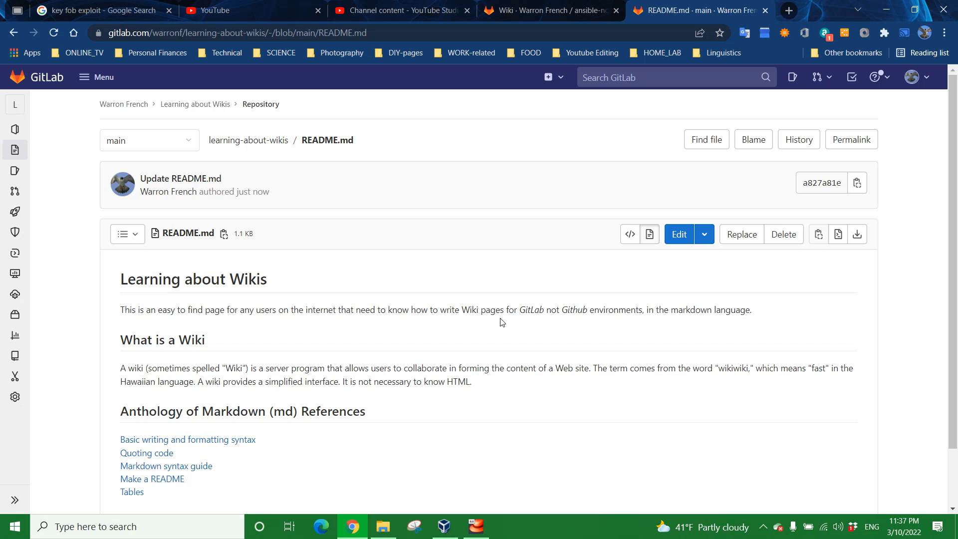
scroll(down, 3)
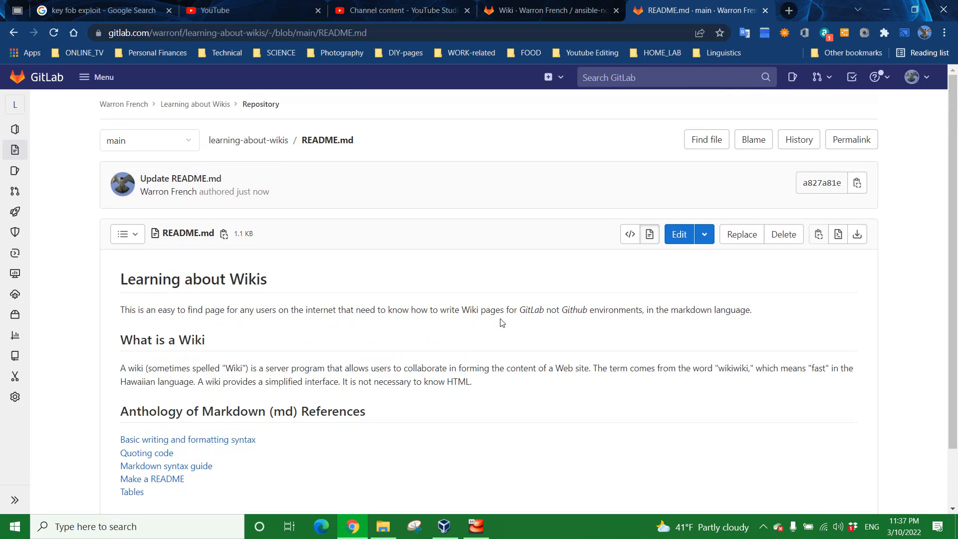
mouse_move(235, 474)
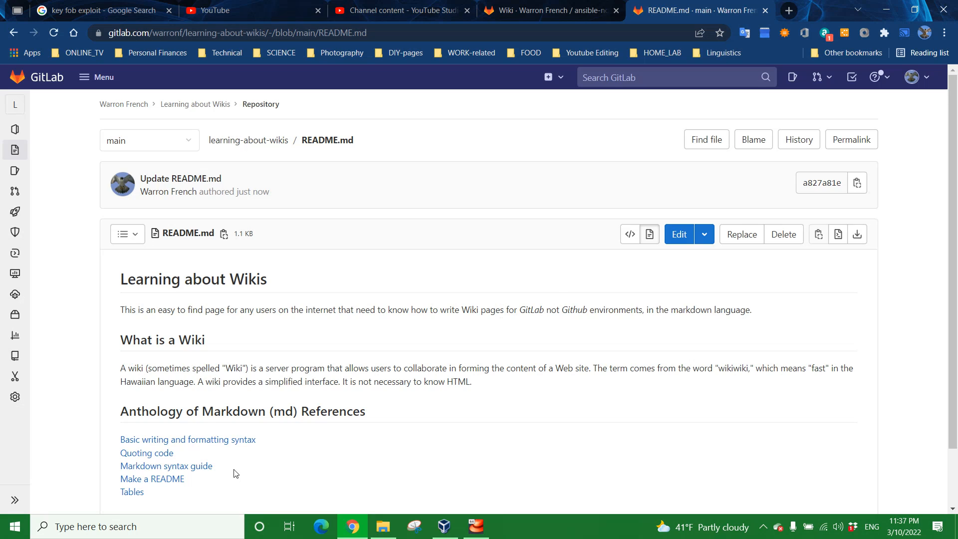
mouse_move(475, 385)
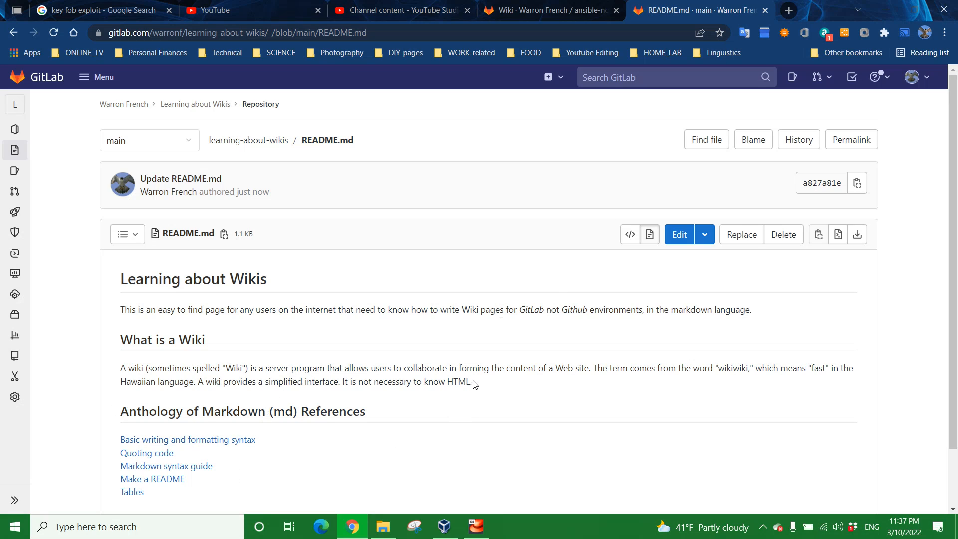
drag(120, 278, 472, 381)
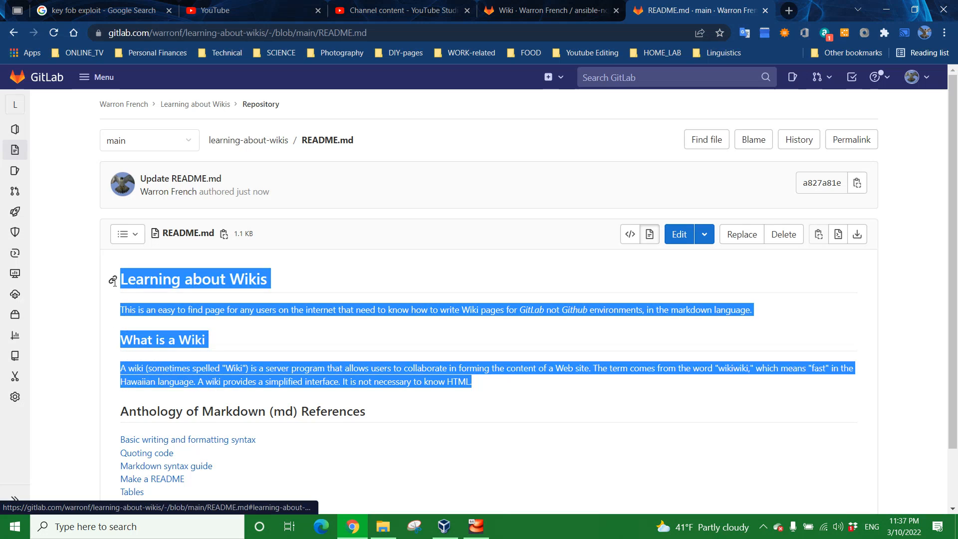
mouse_move(252, 334)
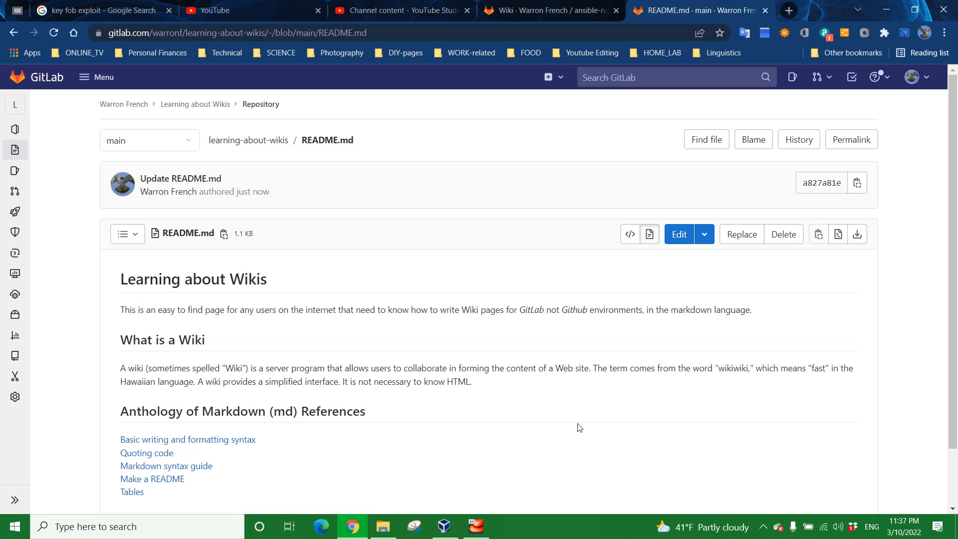
mouse_move(536, 403)
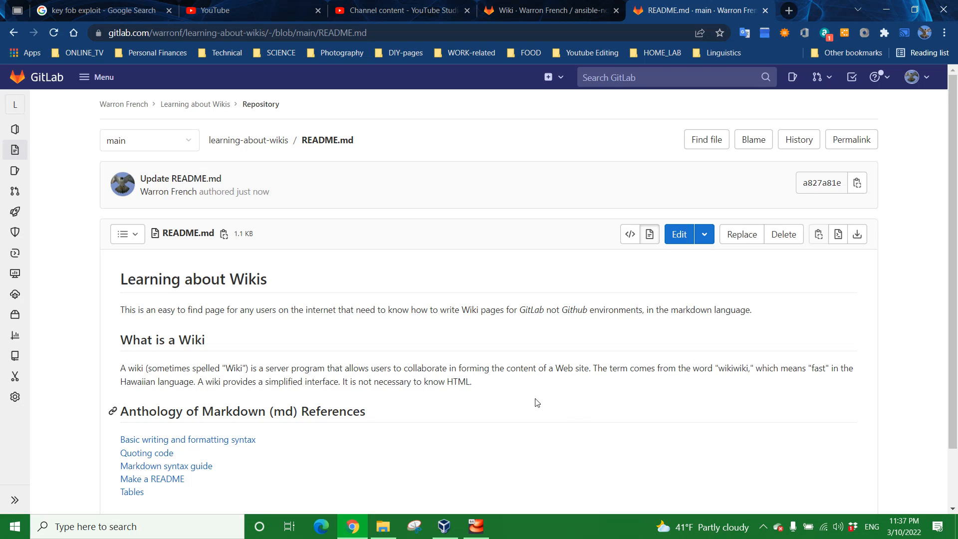
mouse_move(542, 370)
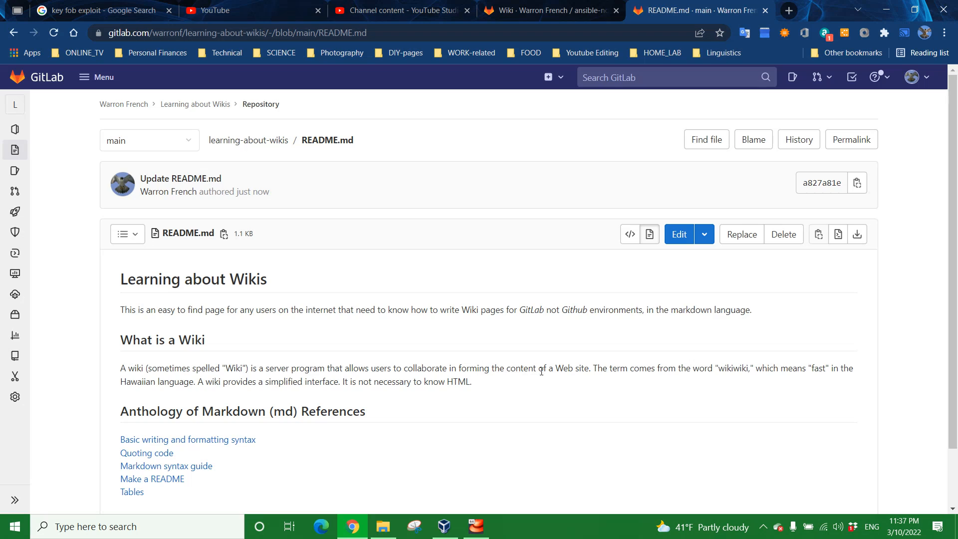
mouse_move(569, 369)
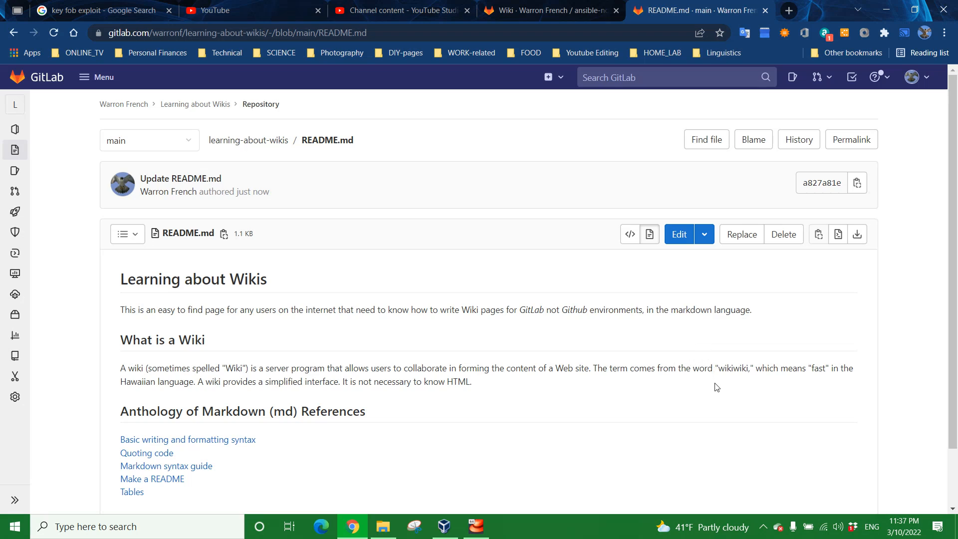
mouse_move(763, 377)
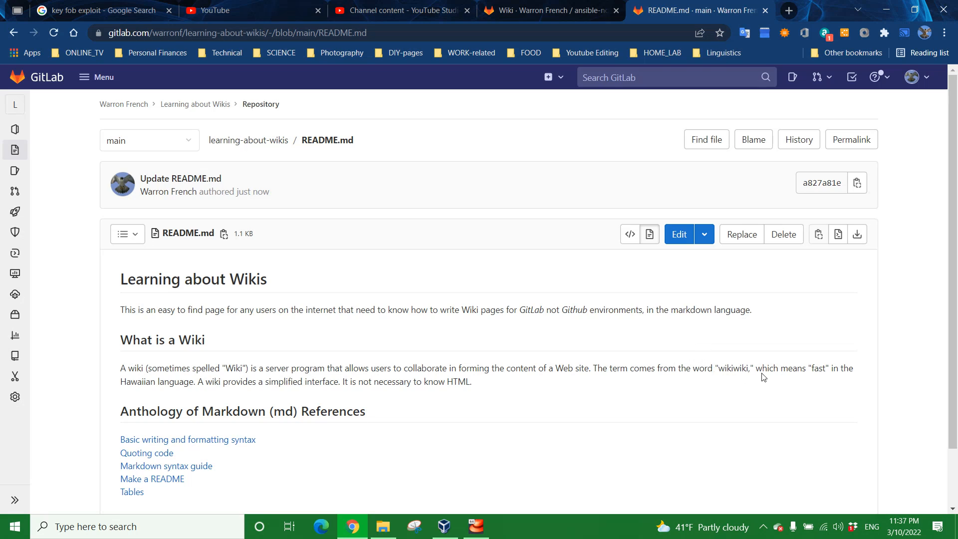
mouse_move(218, 370)
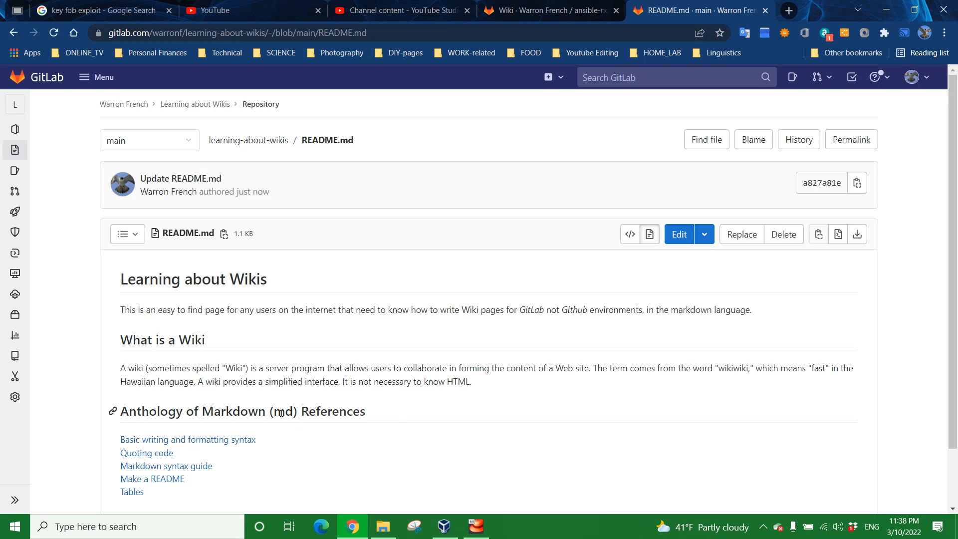
double_click(282, 412)
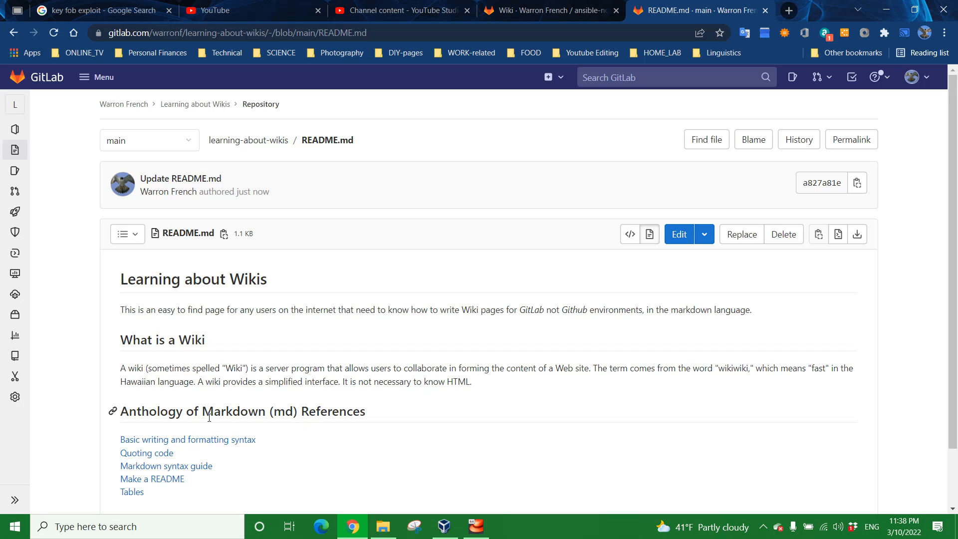
scroll(down, 3)
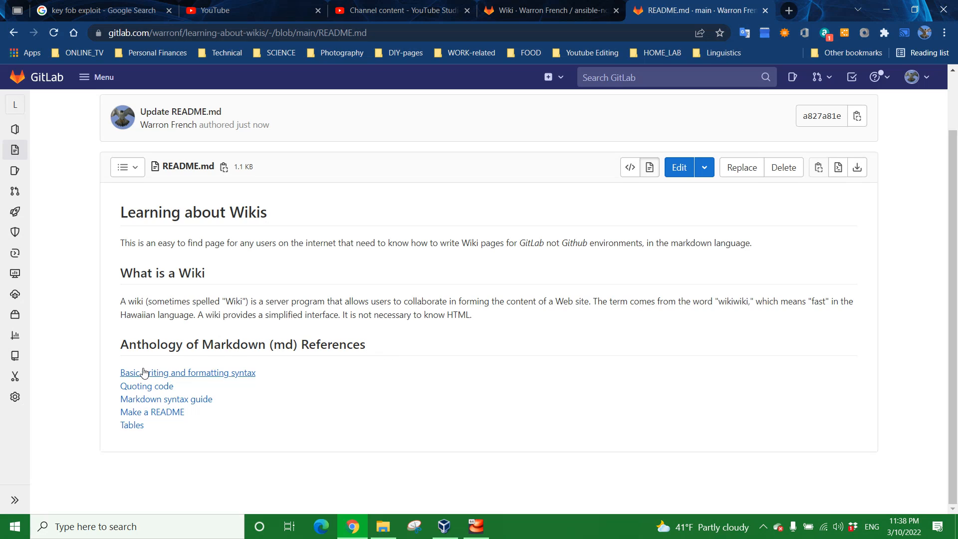
mouse_move(135, 402)
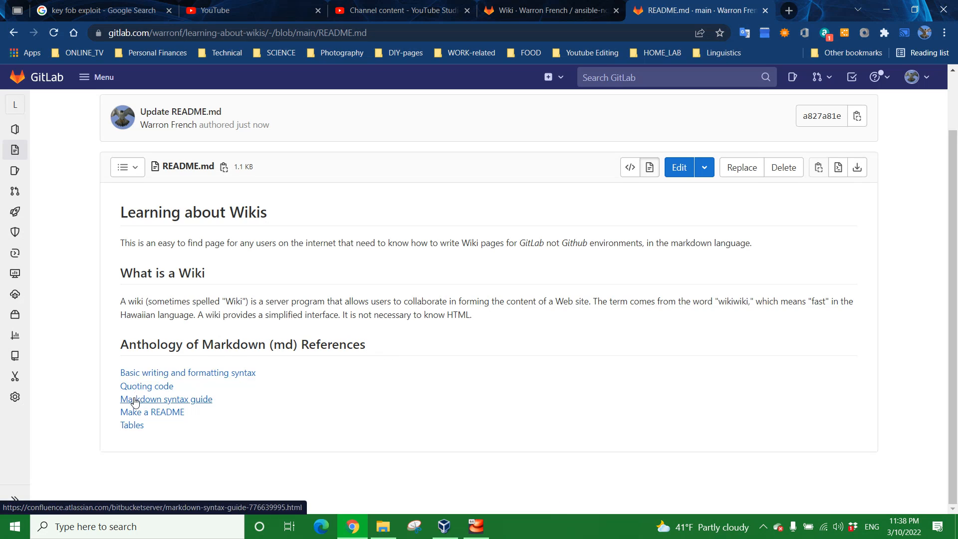
mouse_move(132, 424)
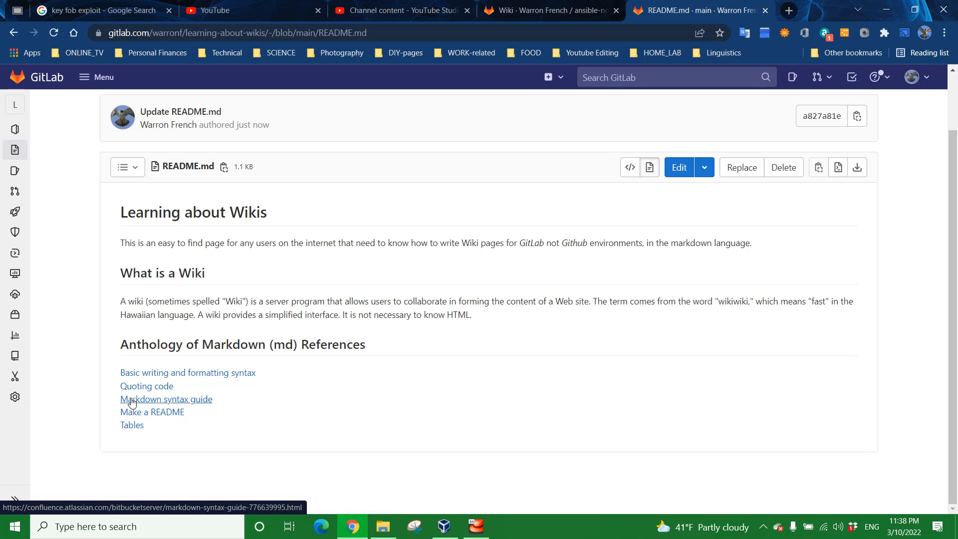
mouse_move(136, 436)
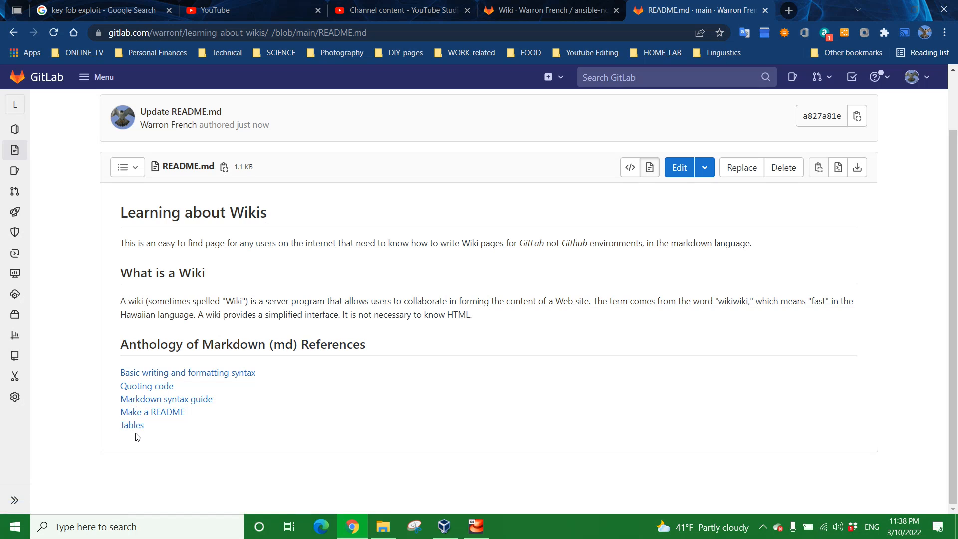
mouse_move(164, 434)
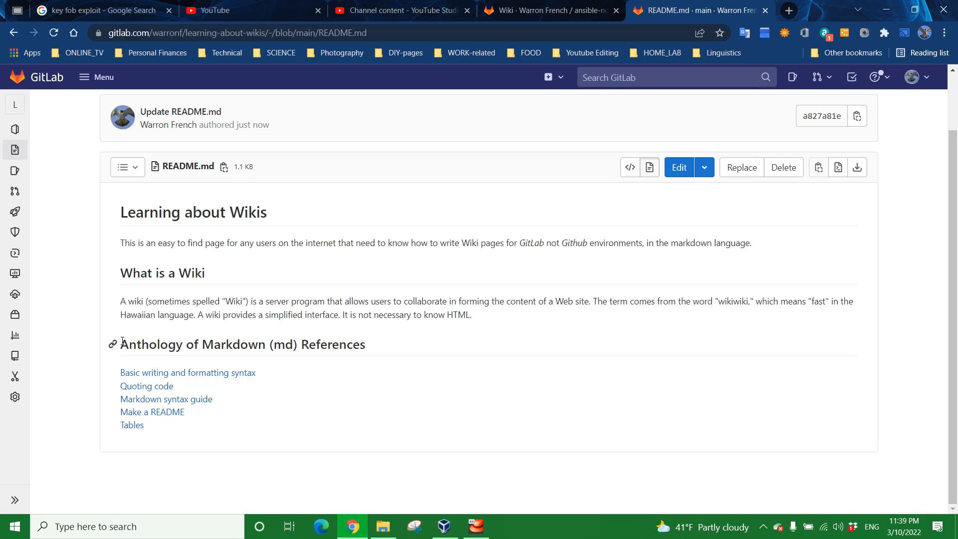
double_click(150, 344)
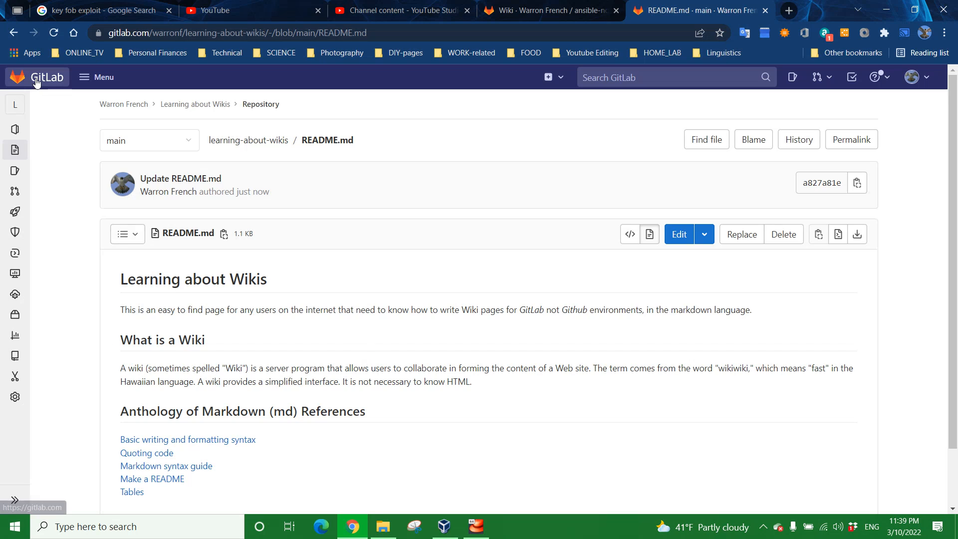
Open the Learning about Wikis project from the project list.
click(37, 77)
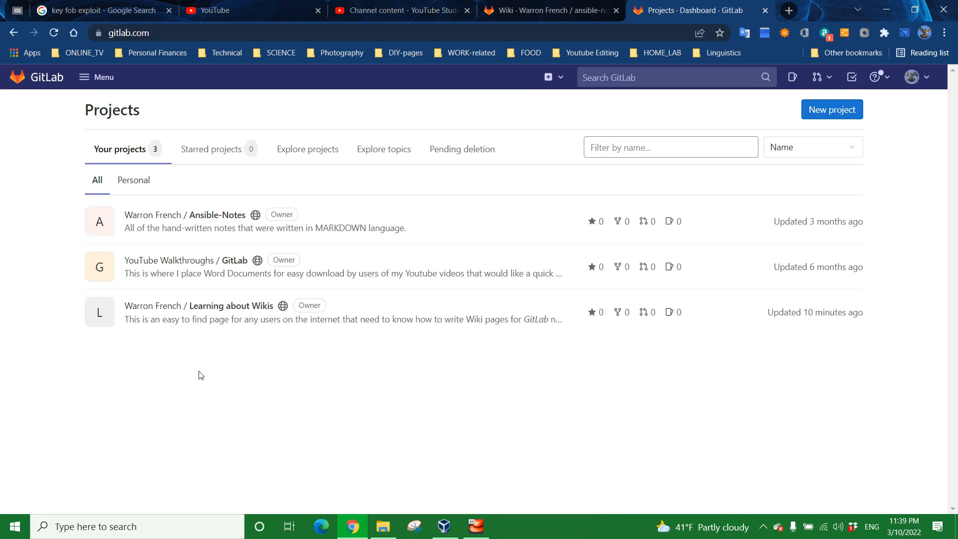
mouse_move(217, 219)
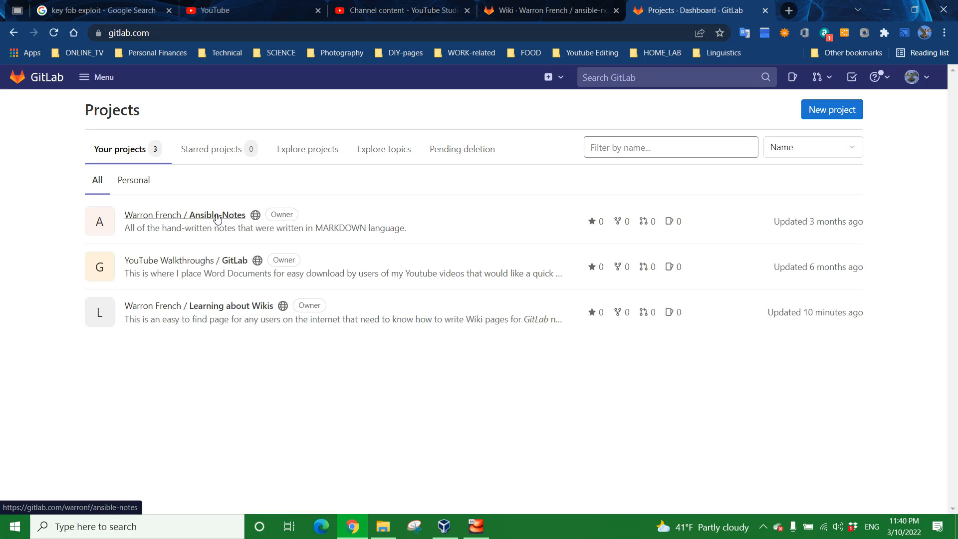
mouse_move(334, 396)
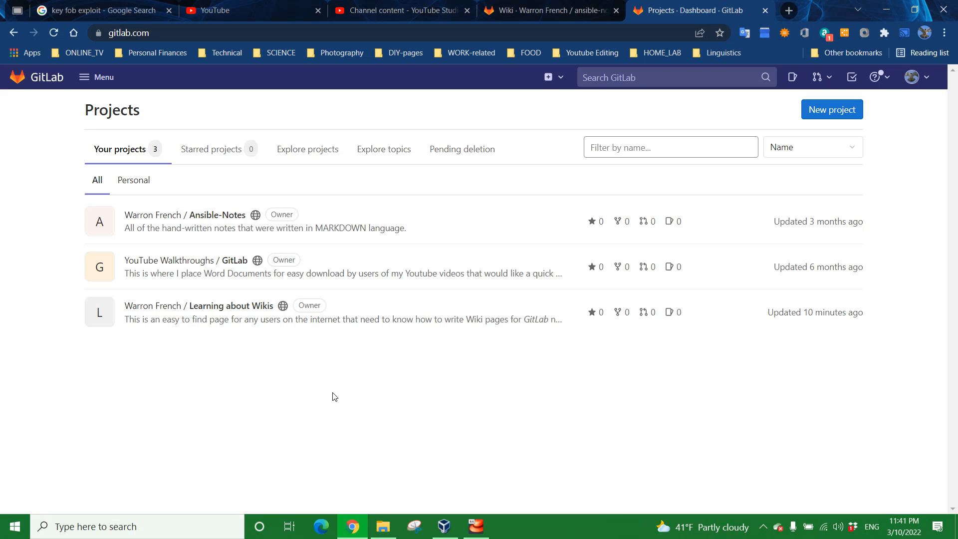
mouse_move(265, 313)
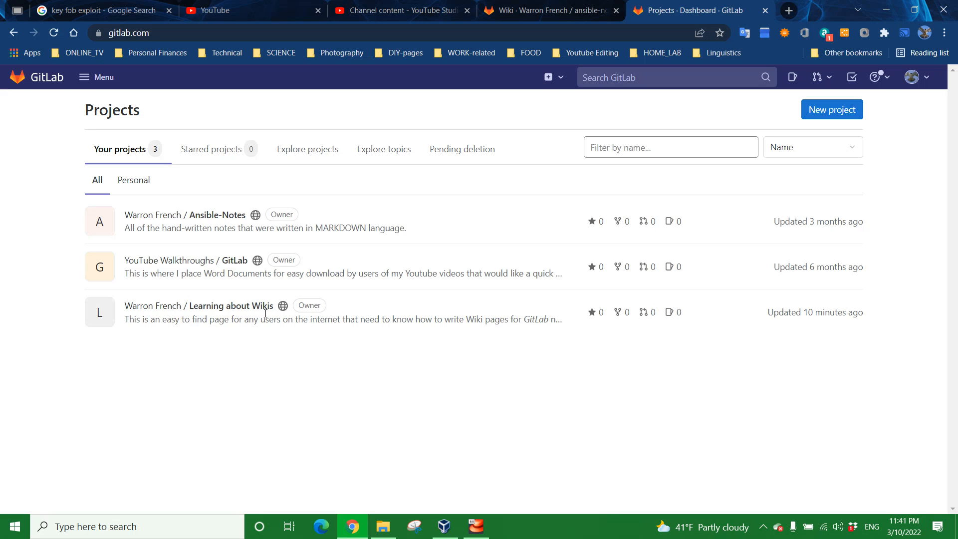
mouse_move(199, 305)
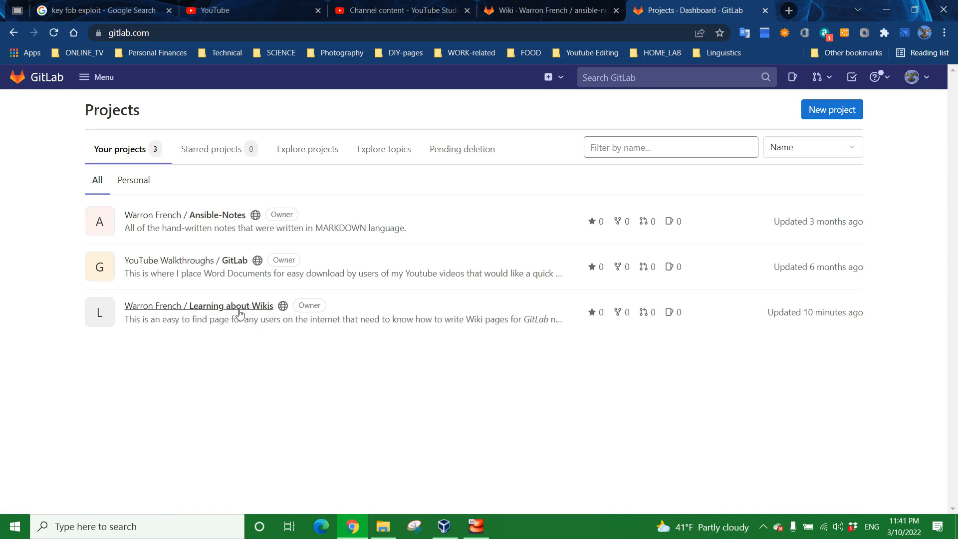
click(198, 305)
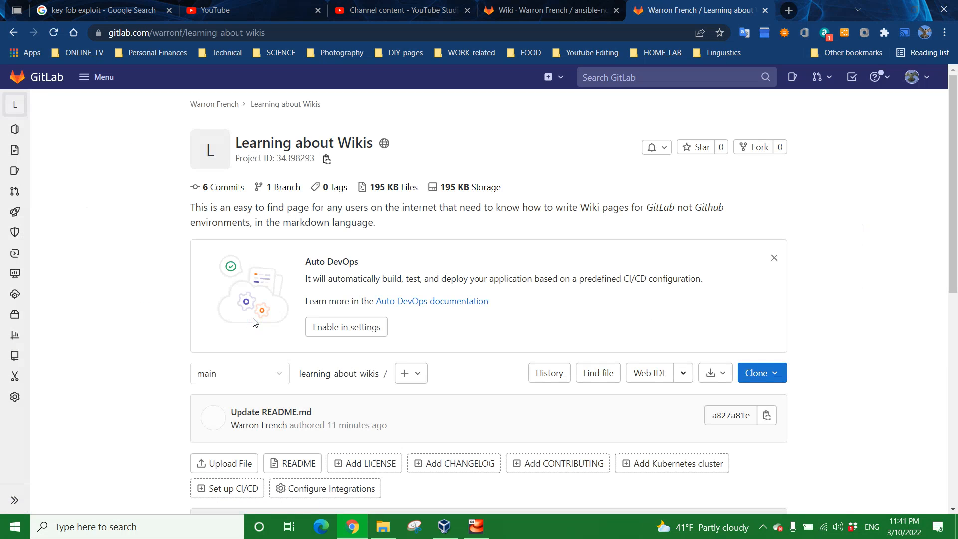
scroll(down, 3)
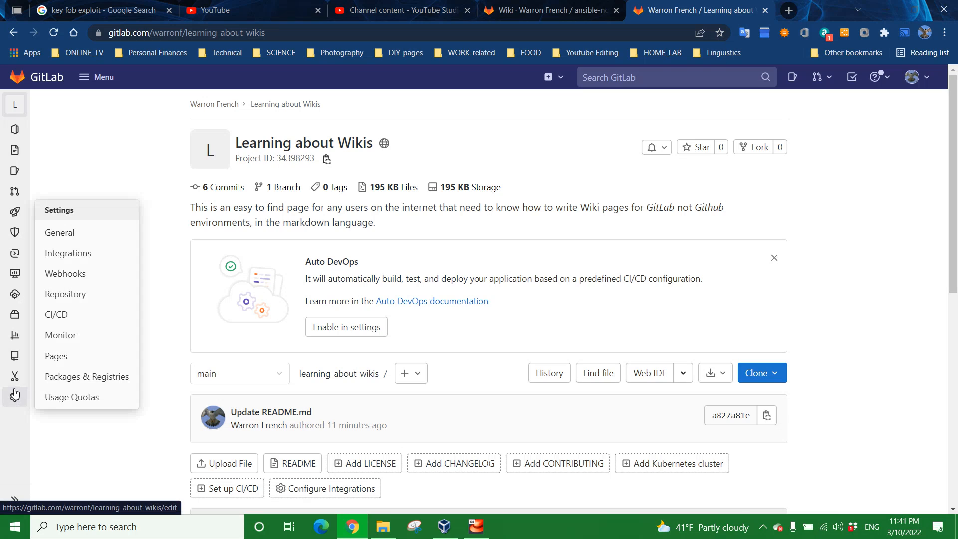
mouse_move(14, 356)
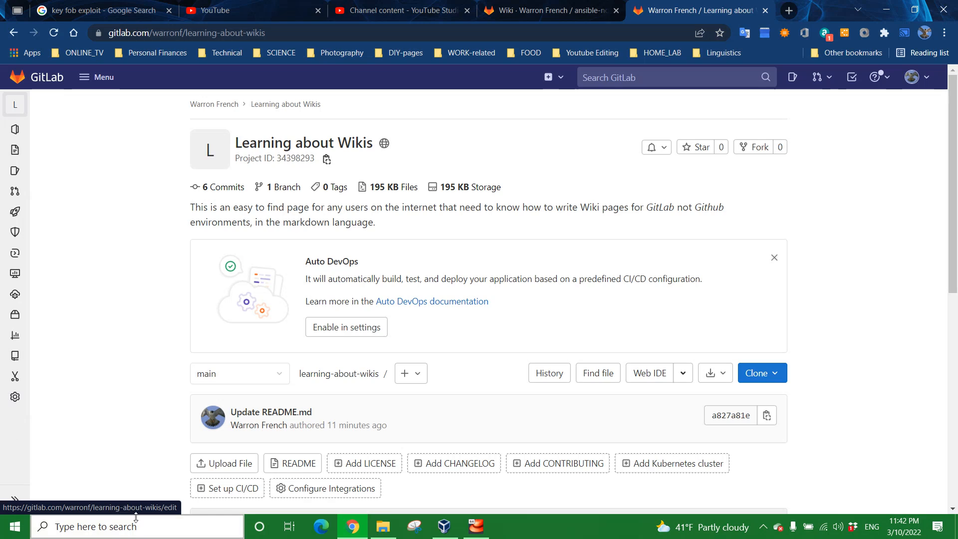
mouse_move(161, 452)
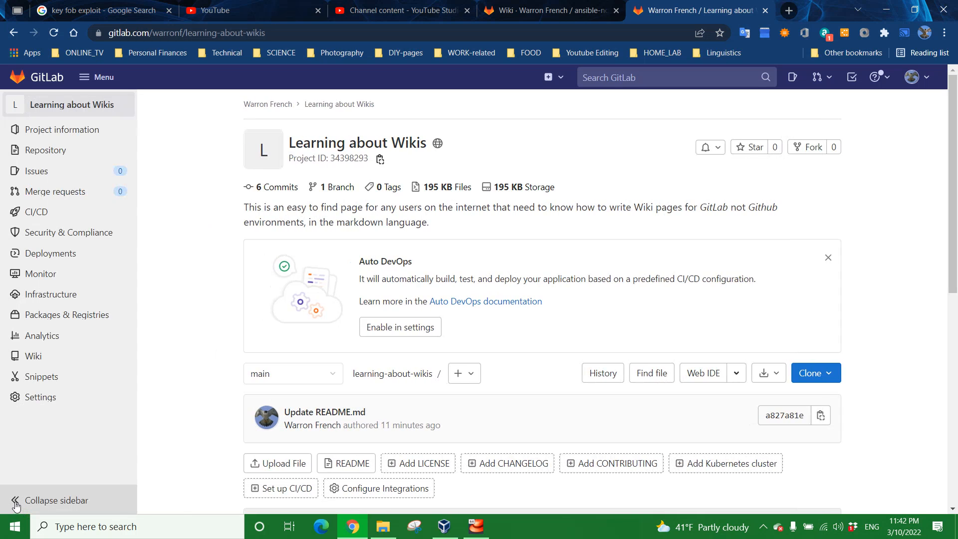
mouse_move(32, 360)
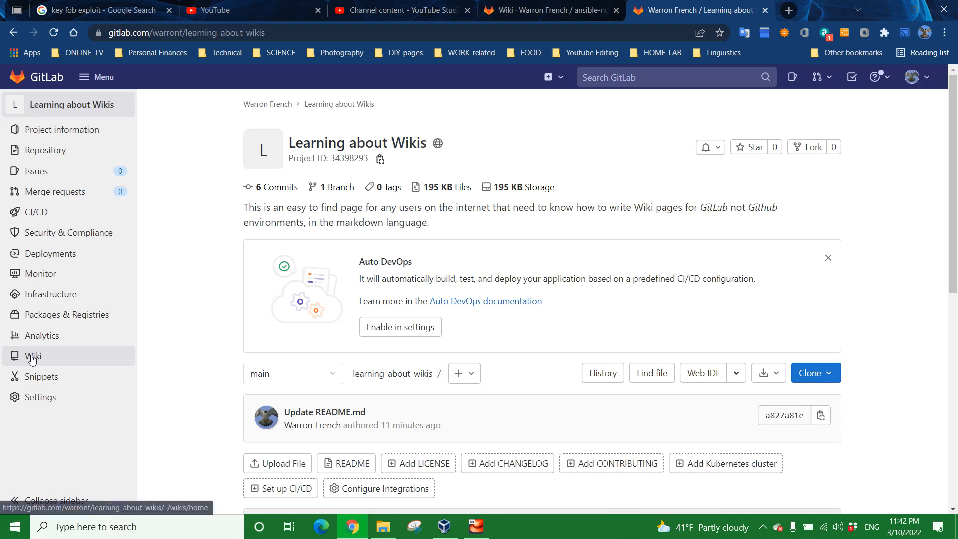
mouse_move(81, 355)
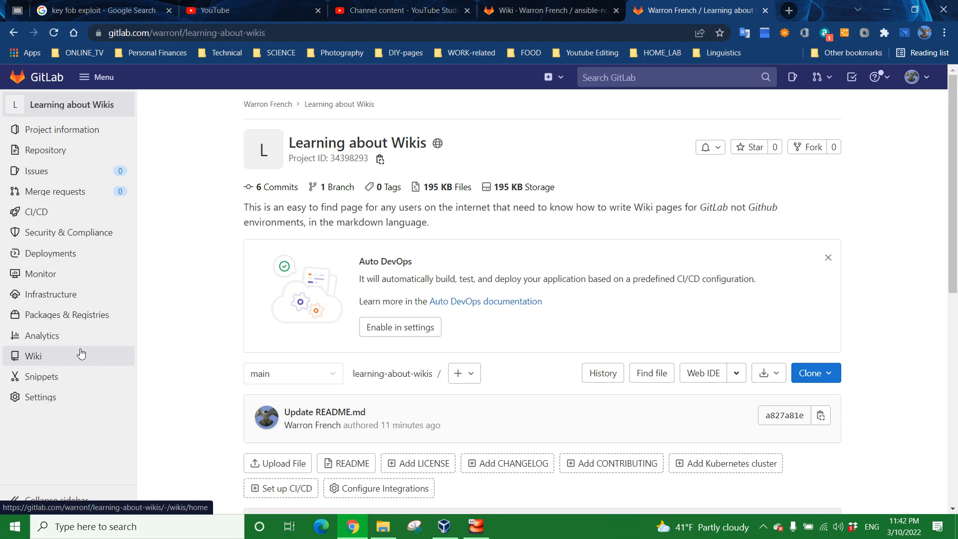
Open the project's empty wiki and start creating its first page.
click(33, 357)
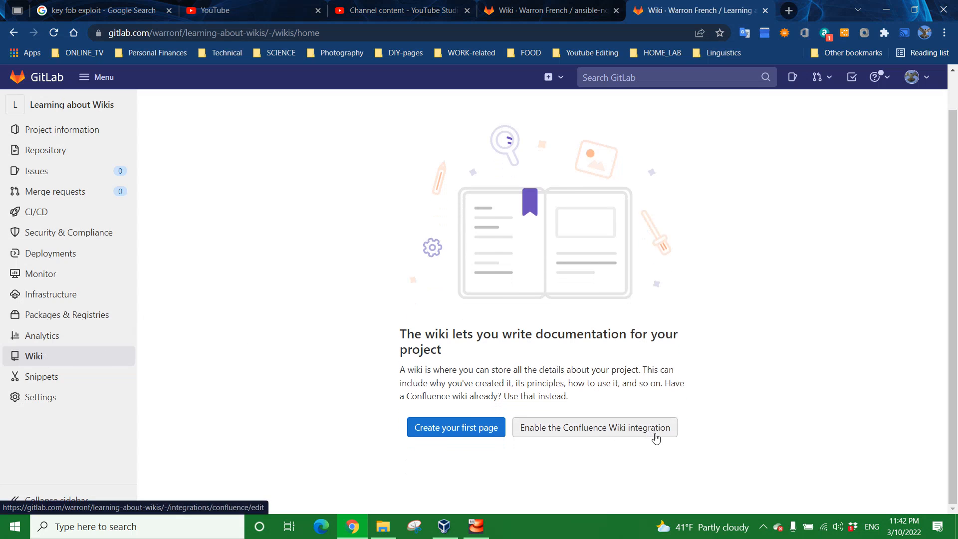
mouse_move(656, 437)
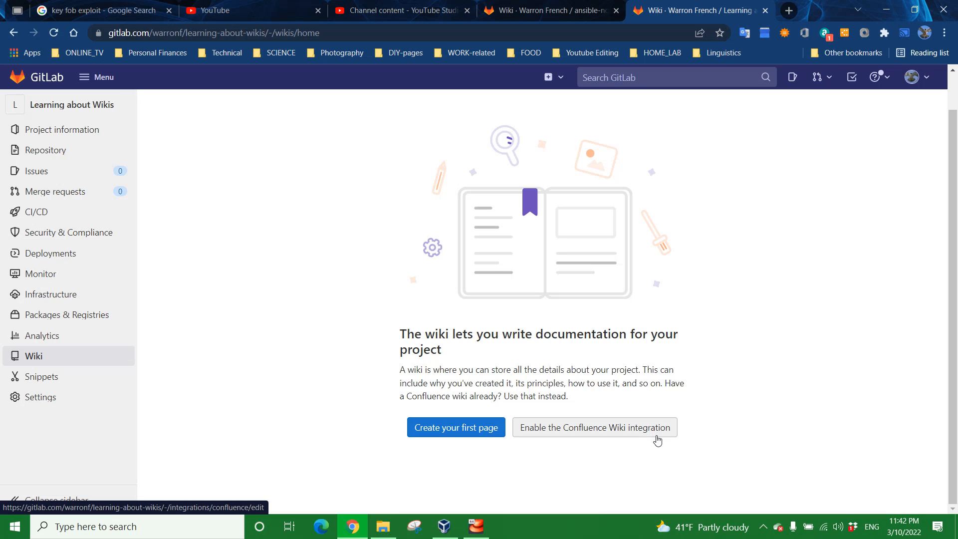
mouse_move(645, 438)
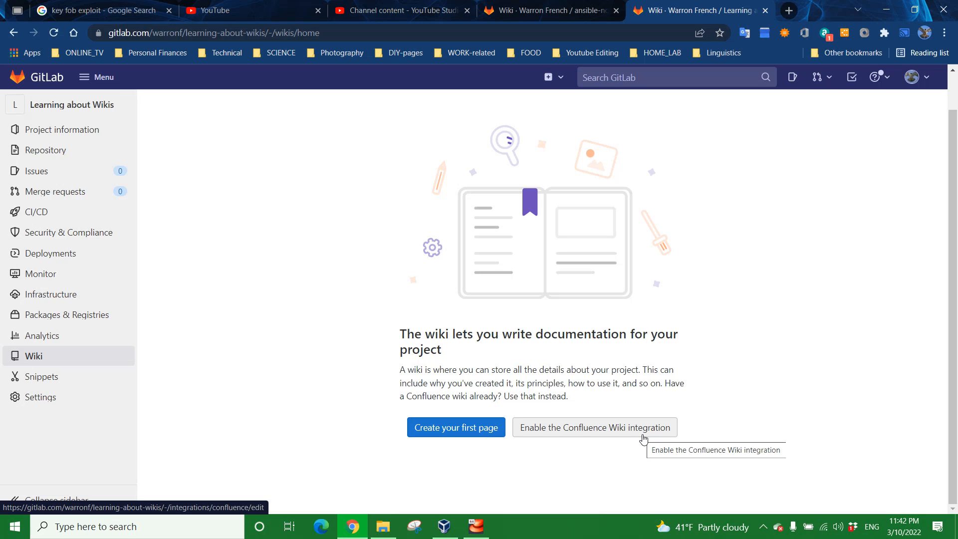
mouse_move(601, 431)
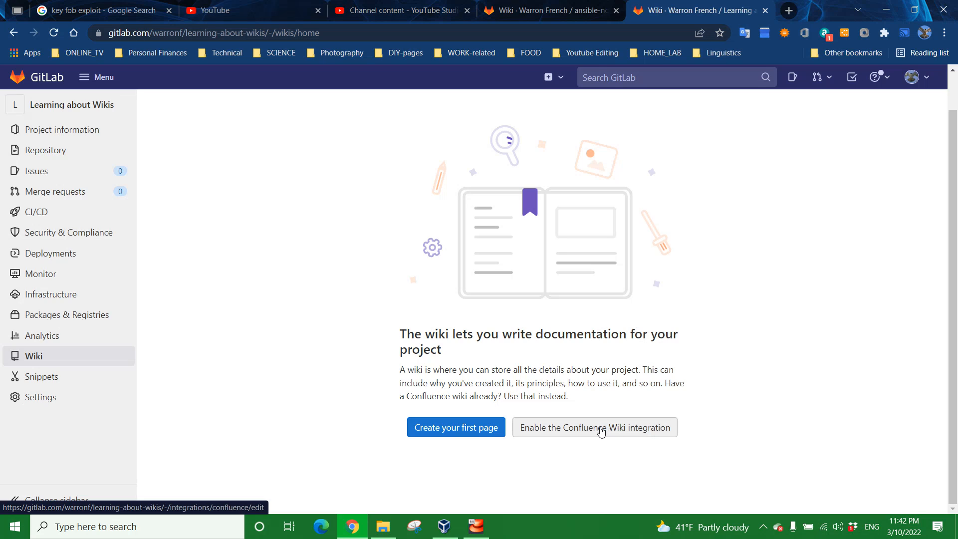
mouse_move(594, 427)
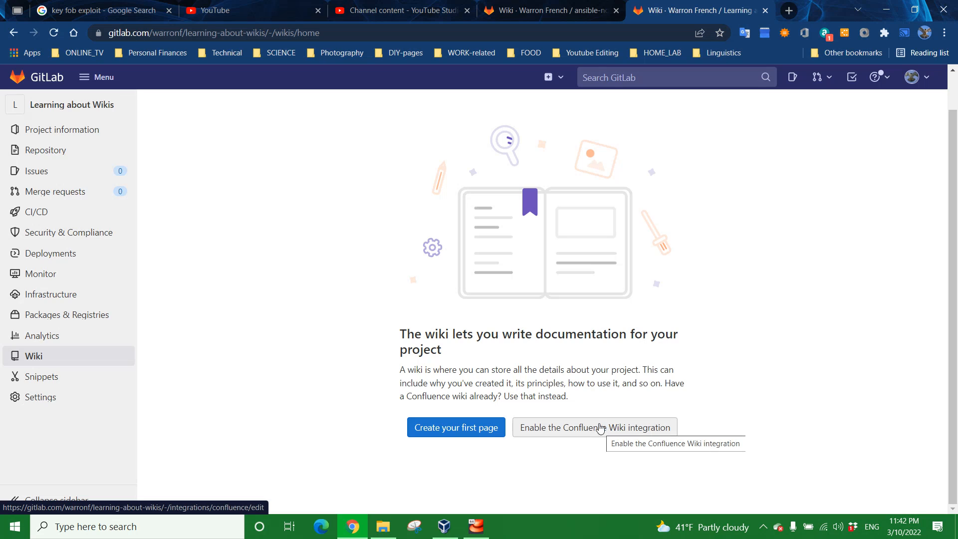
click(455, 428)
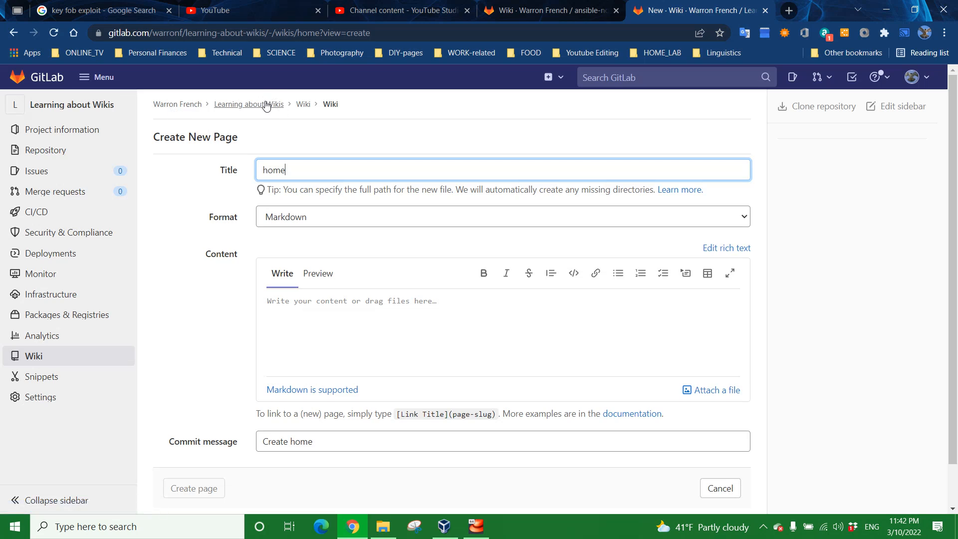
mouse_move(248, 104)
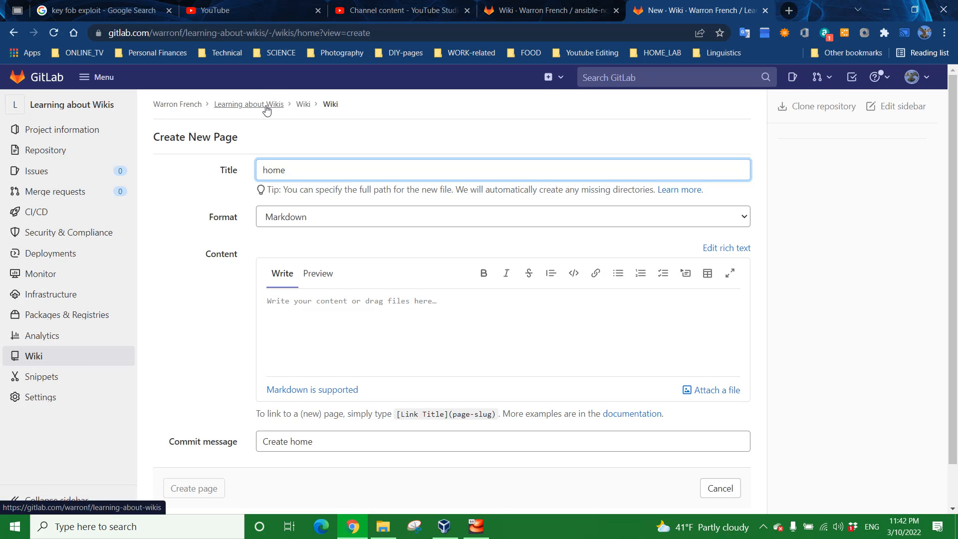
mouse_move(262, 110)
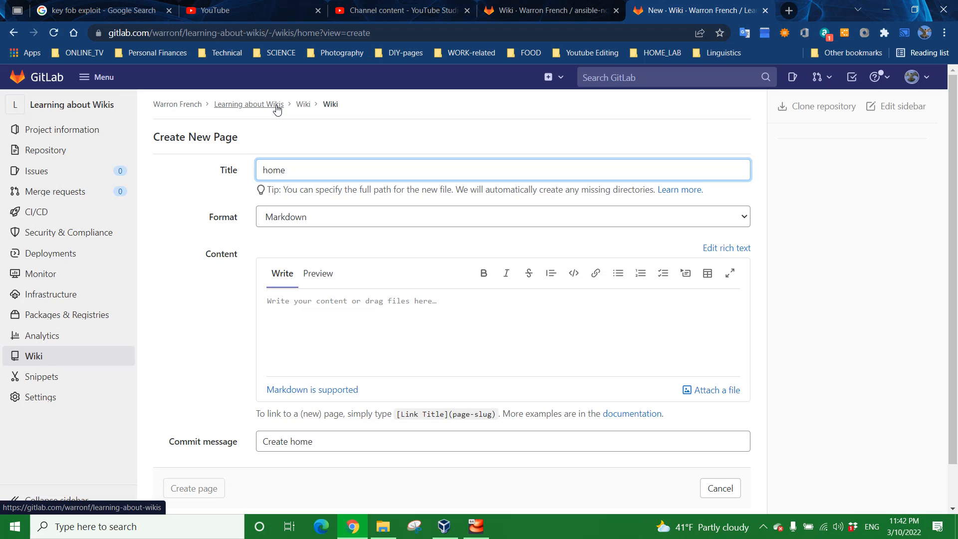
mouse_move(303, 104)
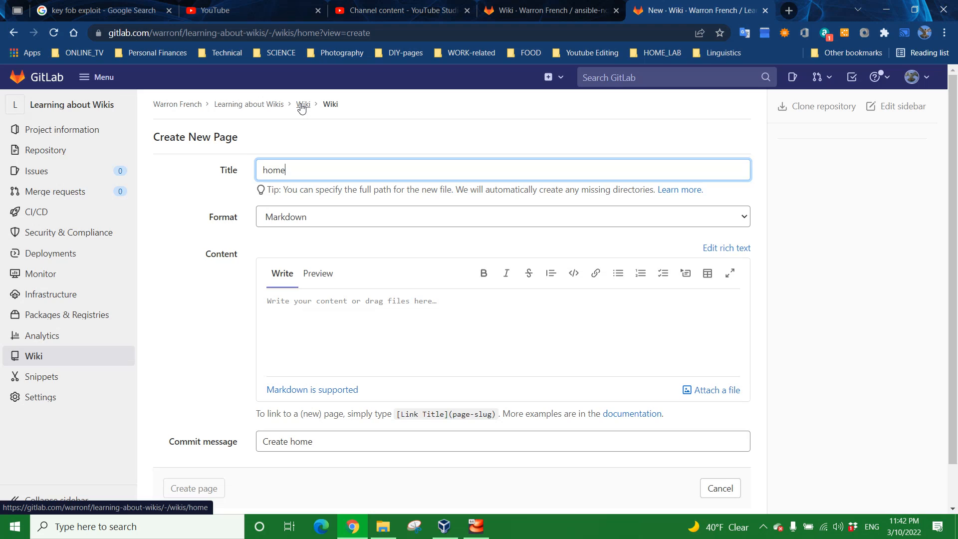
mouse_move(358, 125)
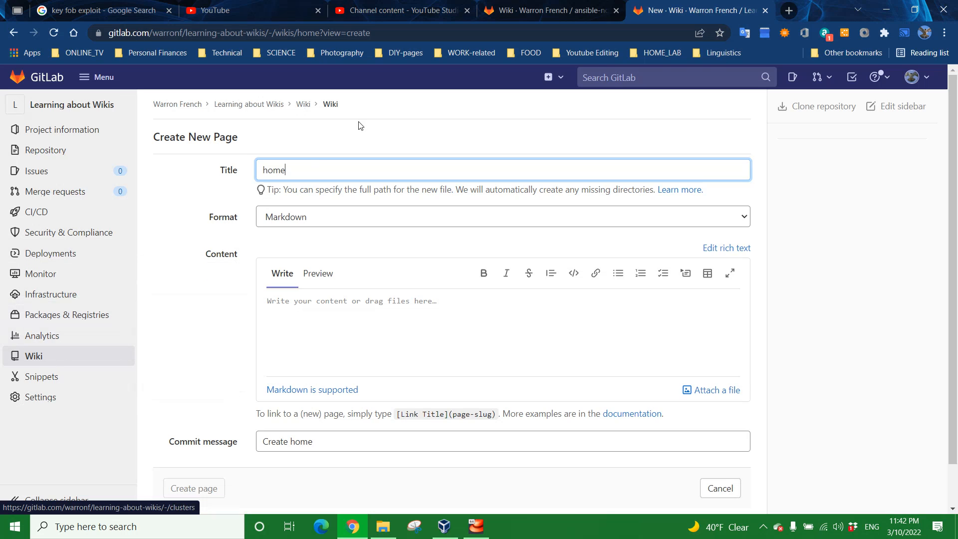
mouse_move(330, 103)
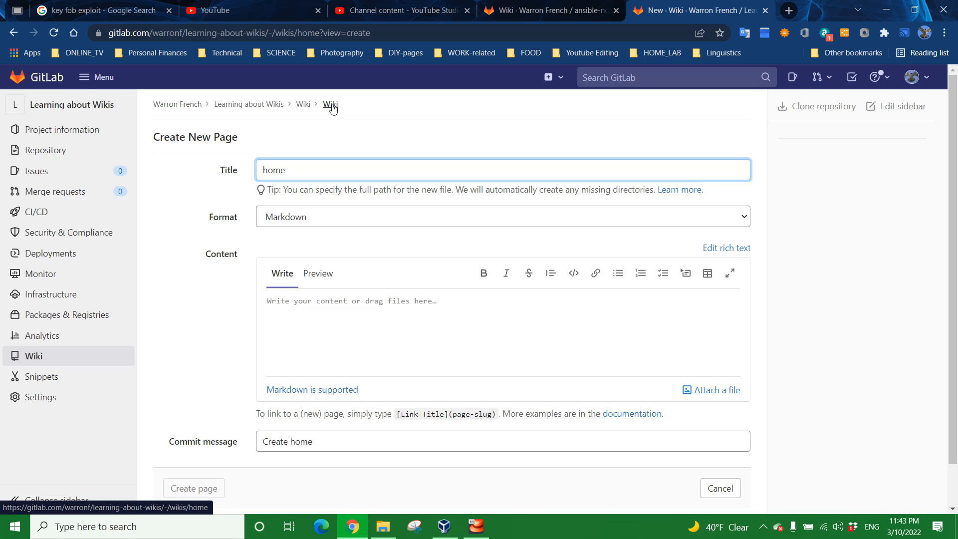
mouse_move(751, 149)
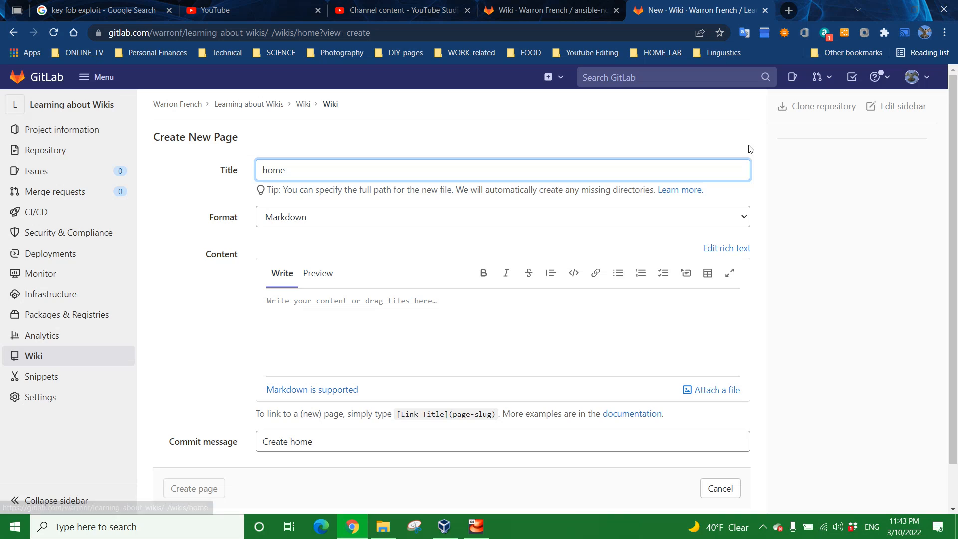
mouse_move(903, 105)
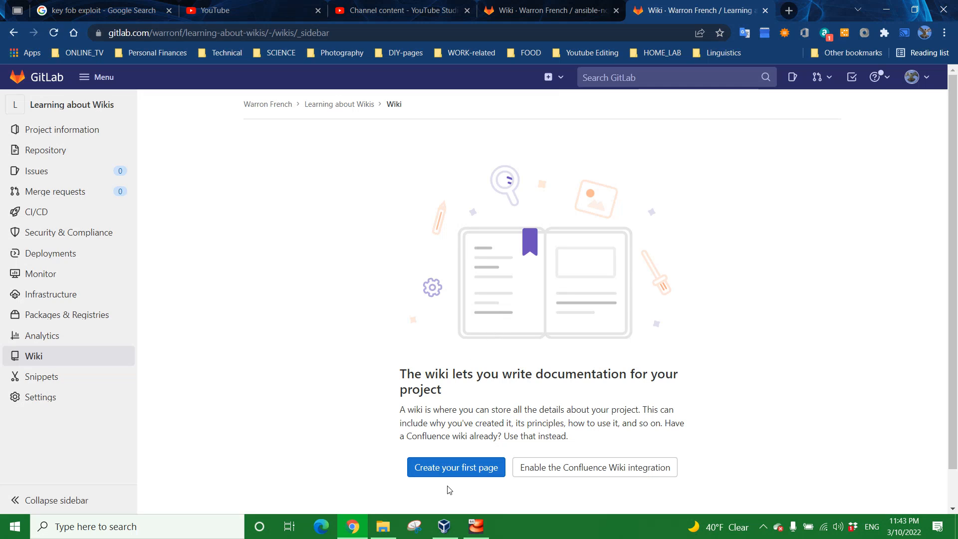
click(455, 467)
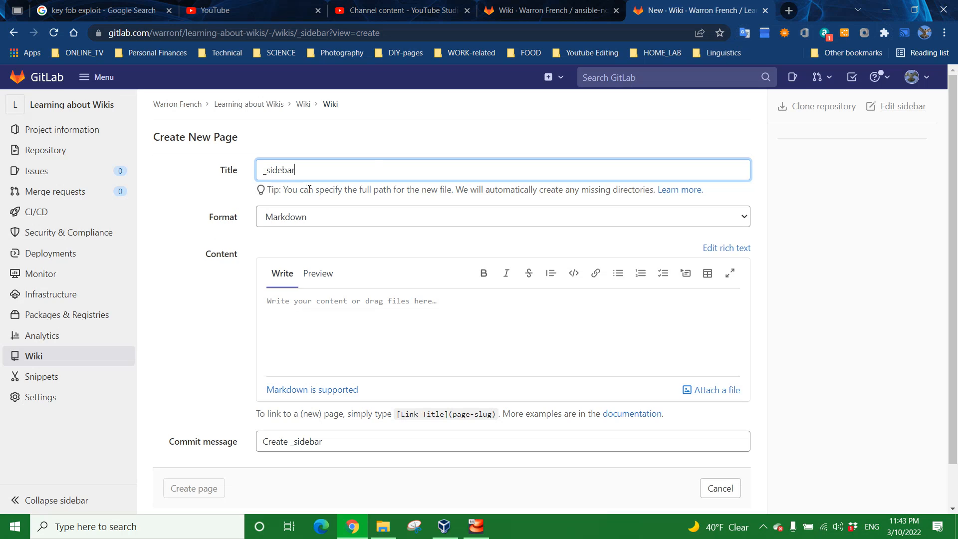
Title the new wiki page 'First Page' and keep Markdown as its format.
double_click(278, 169)
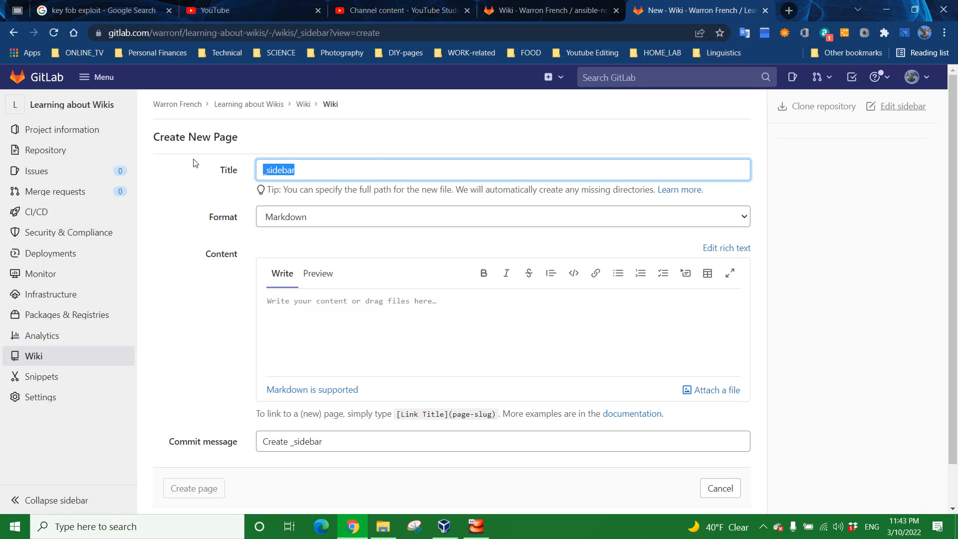
text(First P)
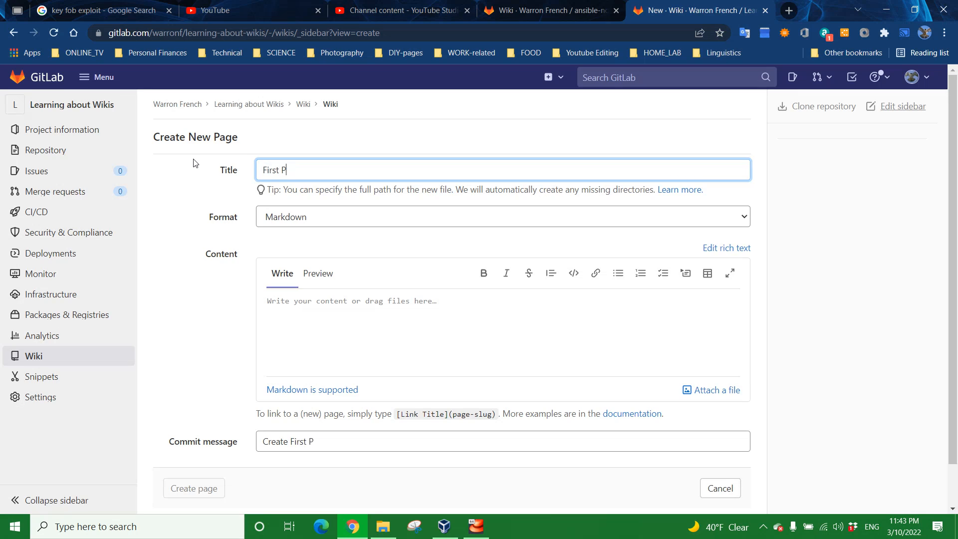
text(age)
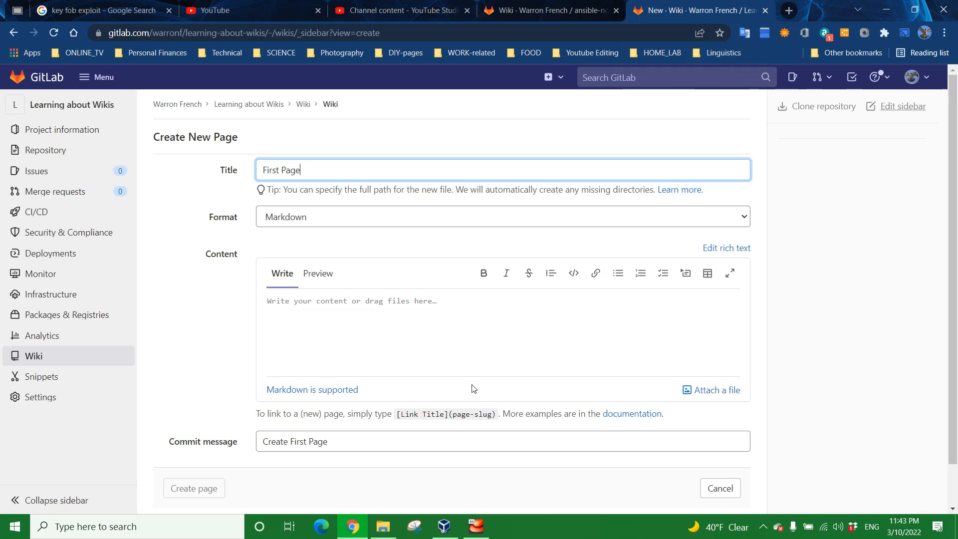
click(503, 216)
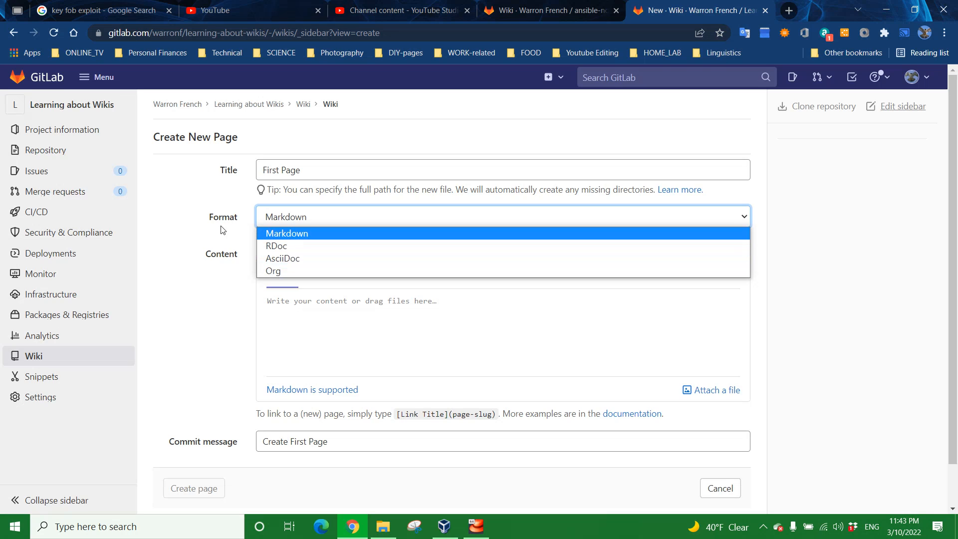
click(287, 233)
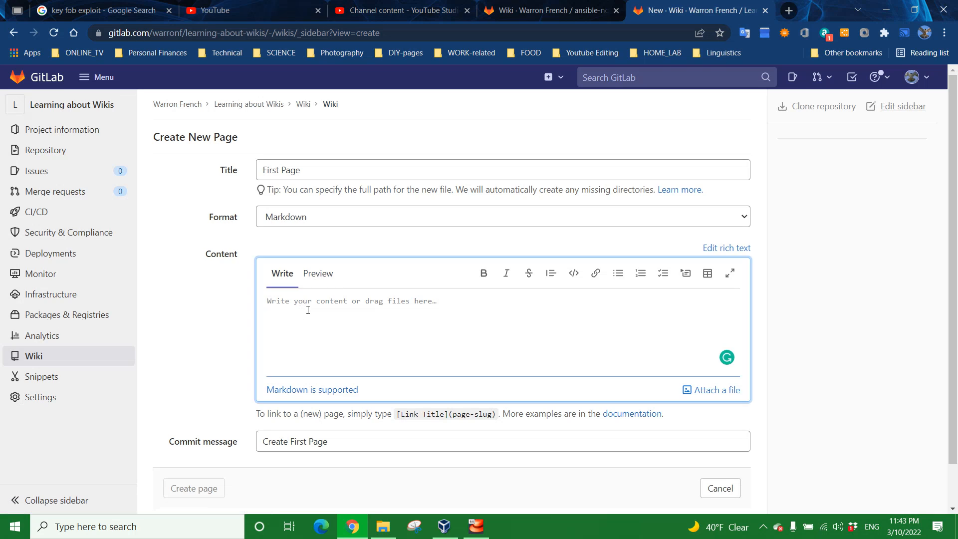
mouse_move(392, 345)
text(#)
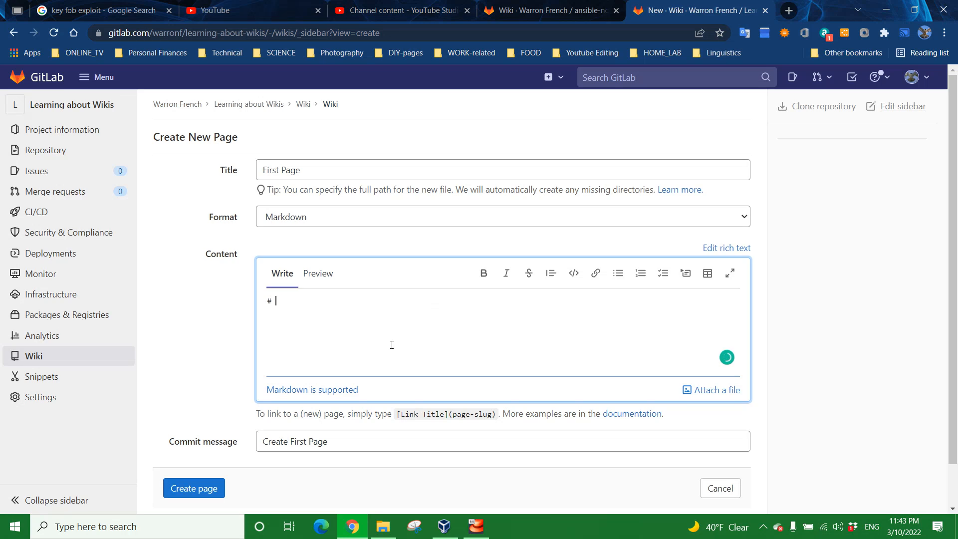
text(First P)
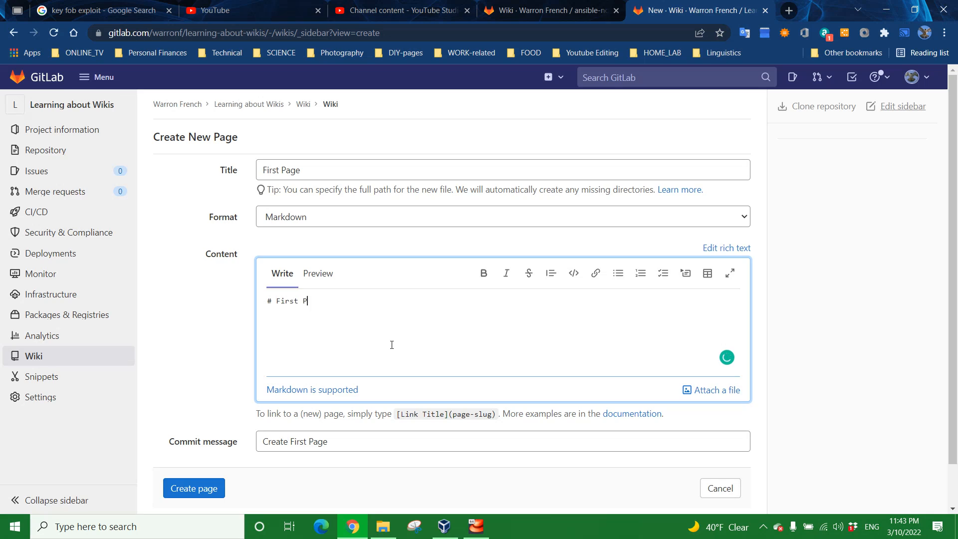
text(age)
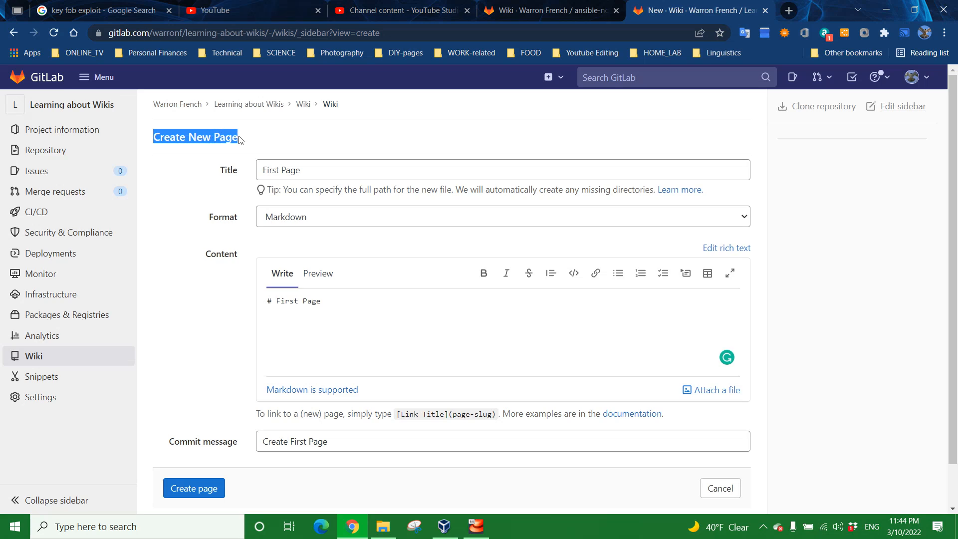
mouse_move(255, 138)
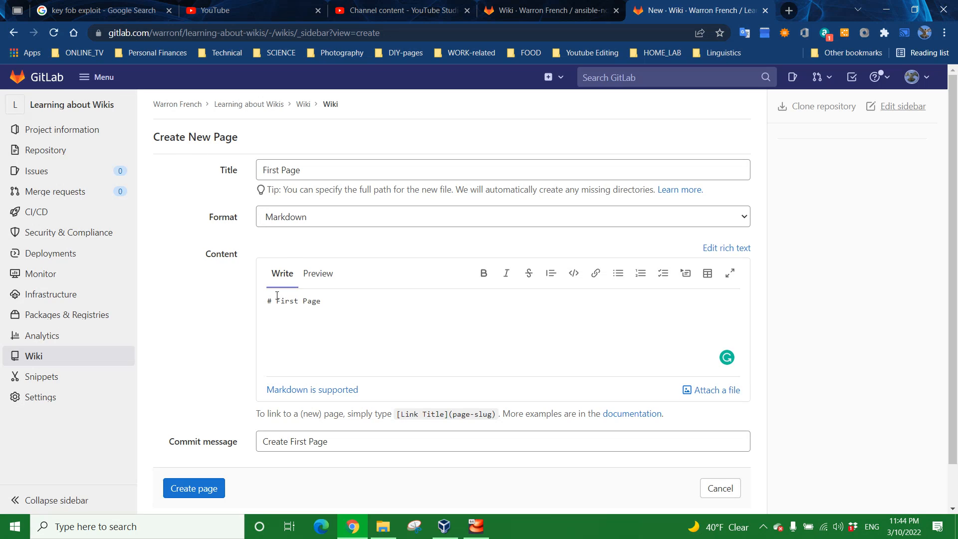
click(373, 314)
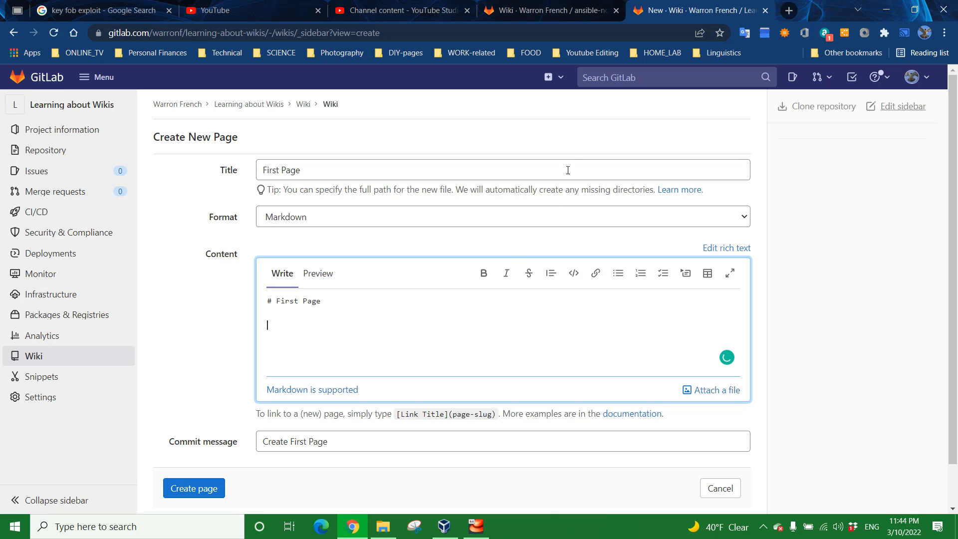
mouse_move(432, 240)
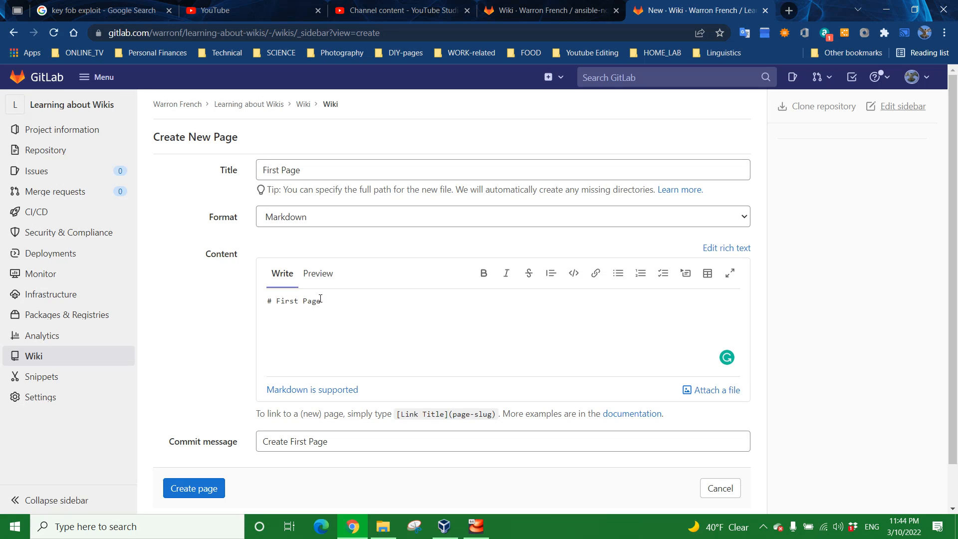
click(333, 307)
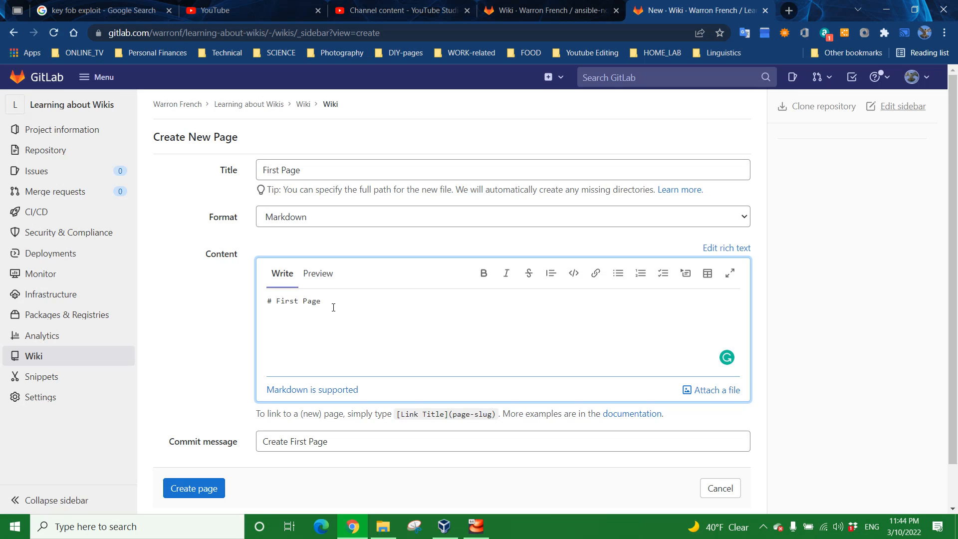
mouse_move(359, 321)
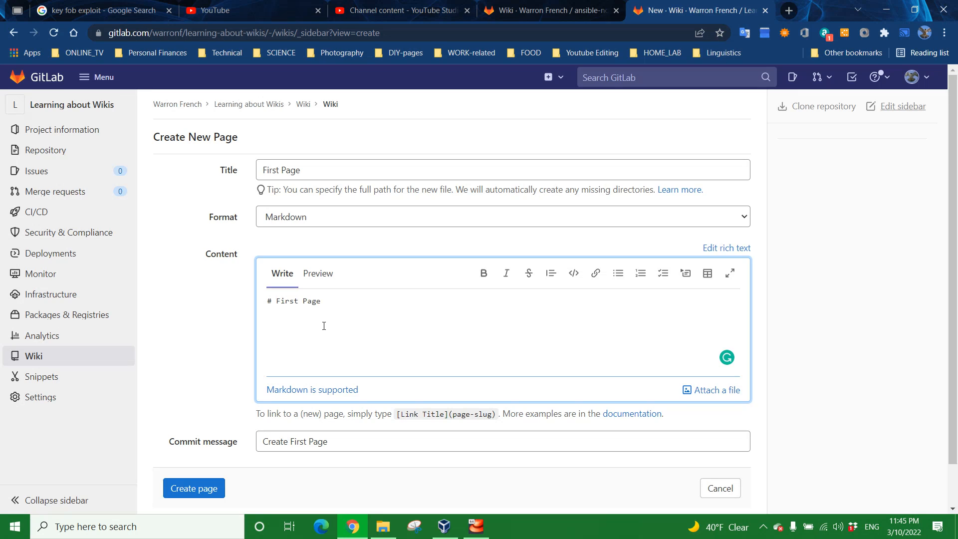
click(323, 324)
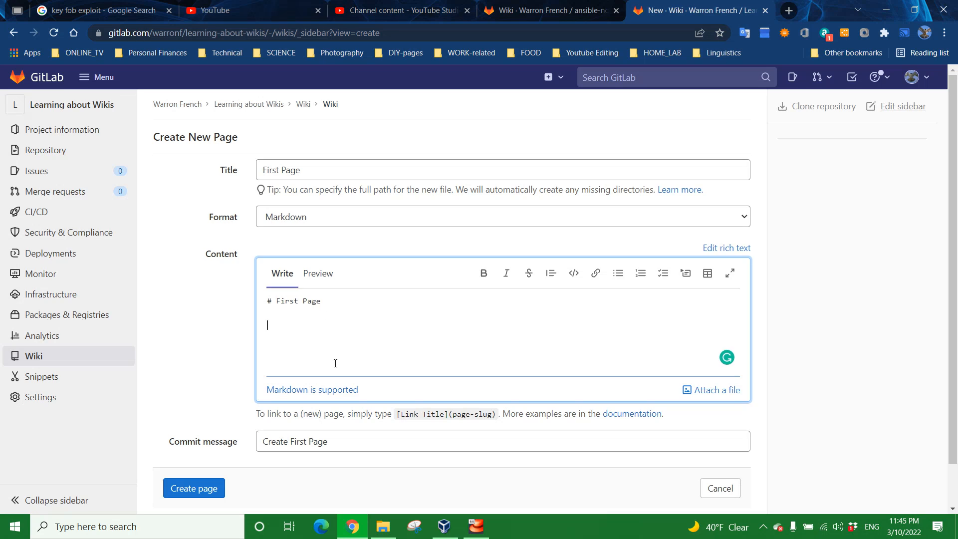
click(318, 273)
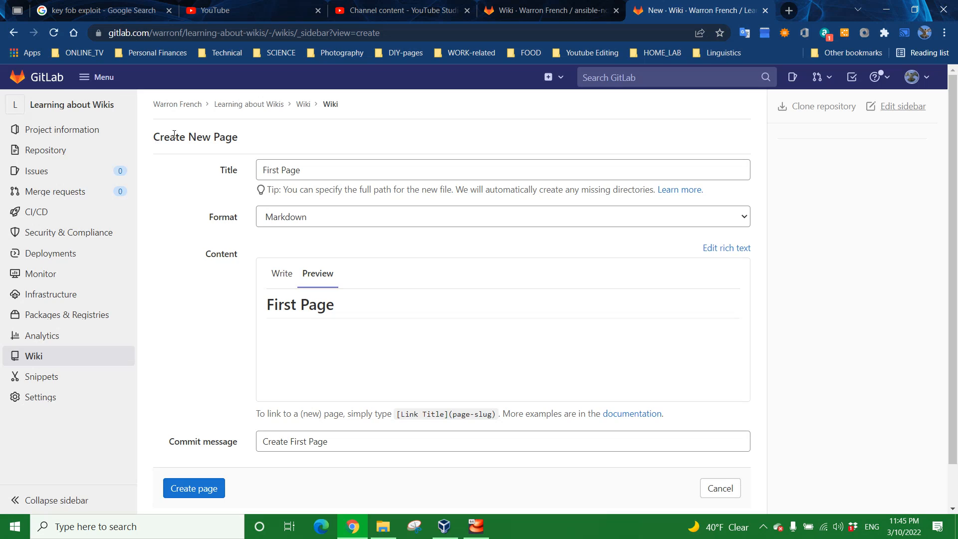
mouse_move(279, 157)
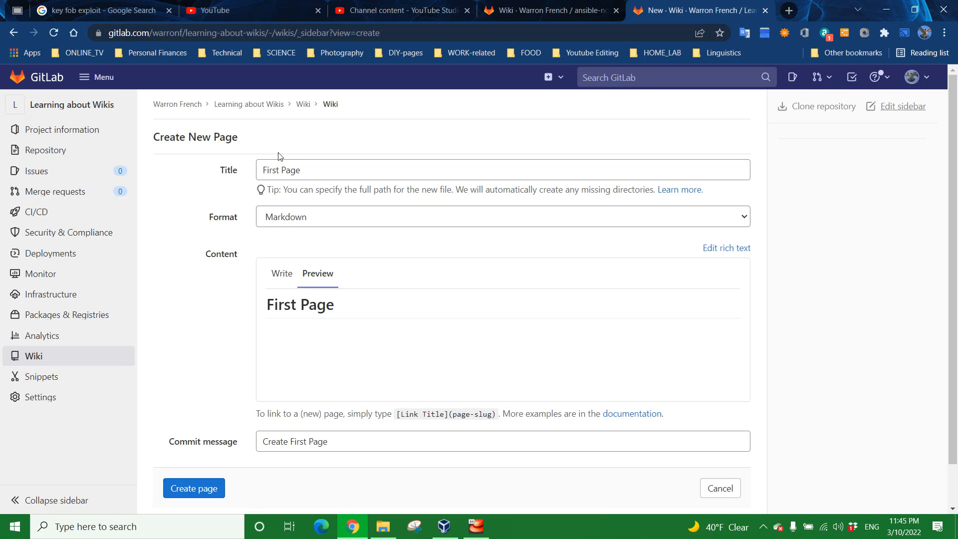
mouse_move(345, 307)
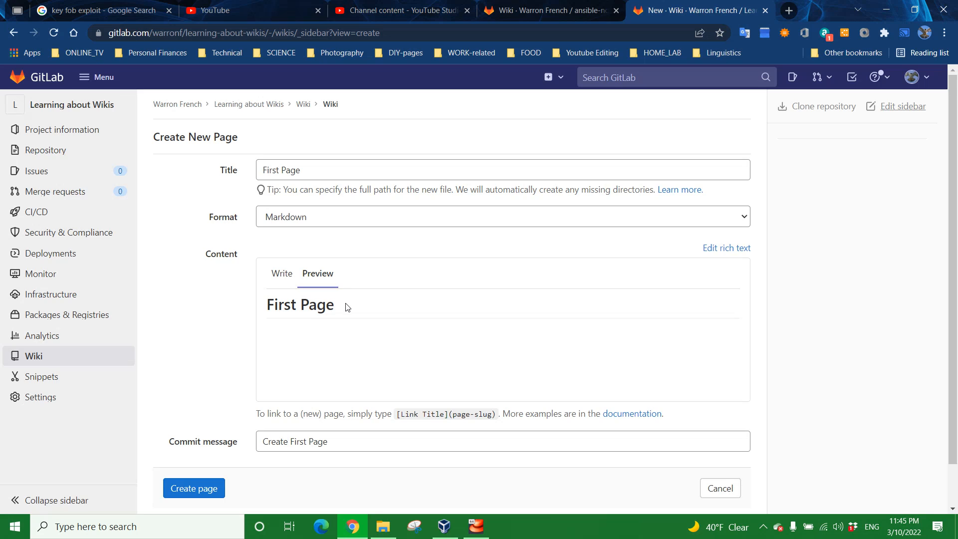
click(281, 273)
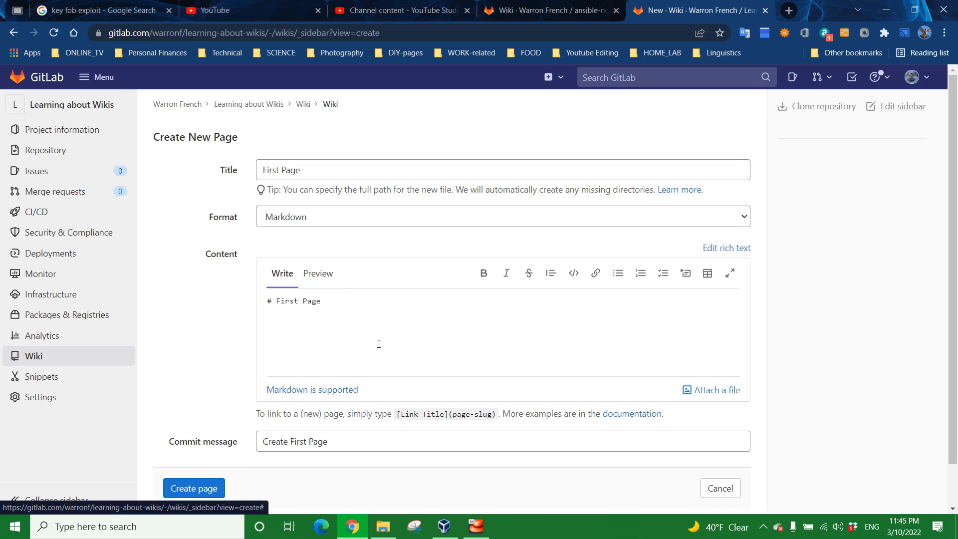
mouse_move(528, 273)
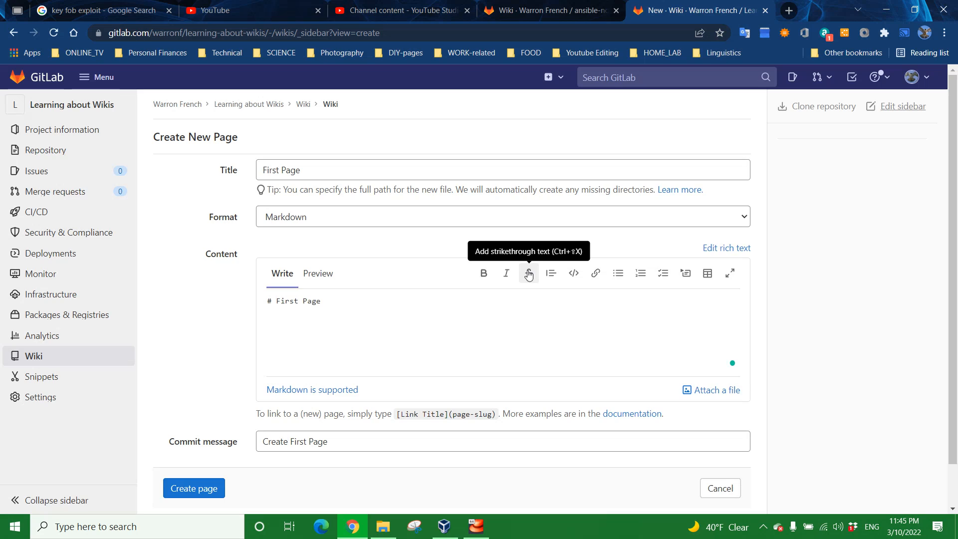
mouse_move(484, 273)
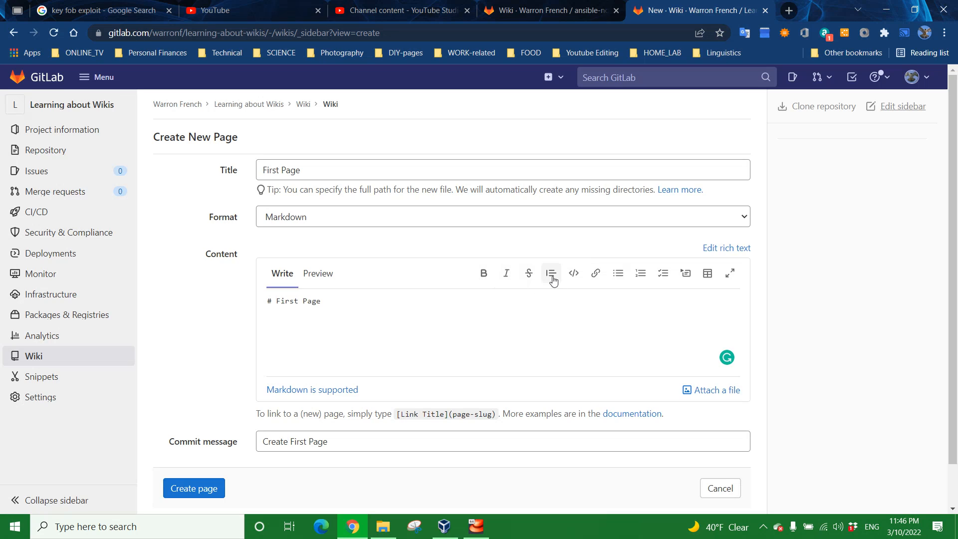
mouse_move(551, 273)
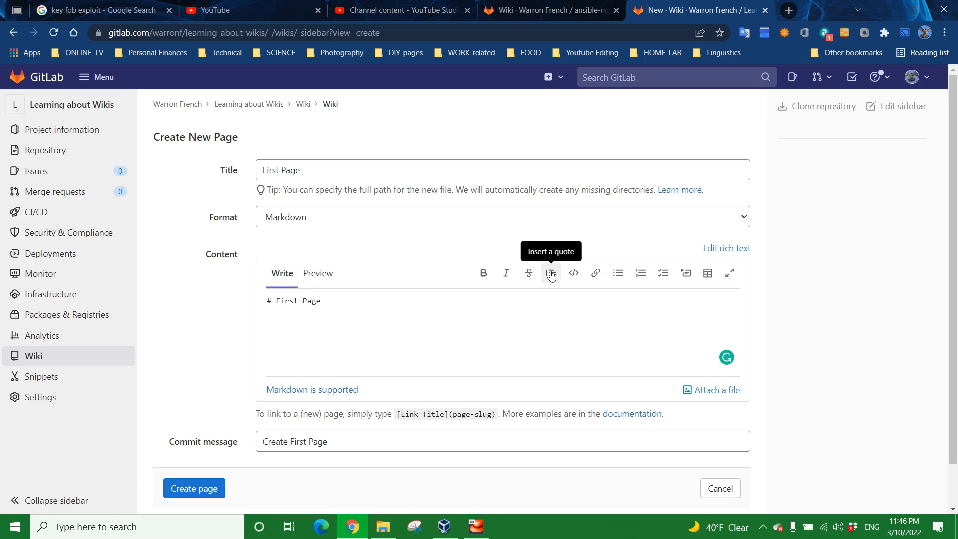
mouse_move(574, 274)
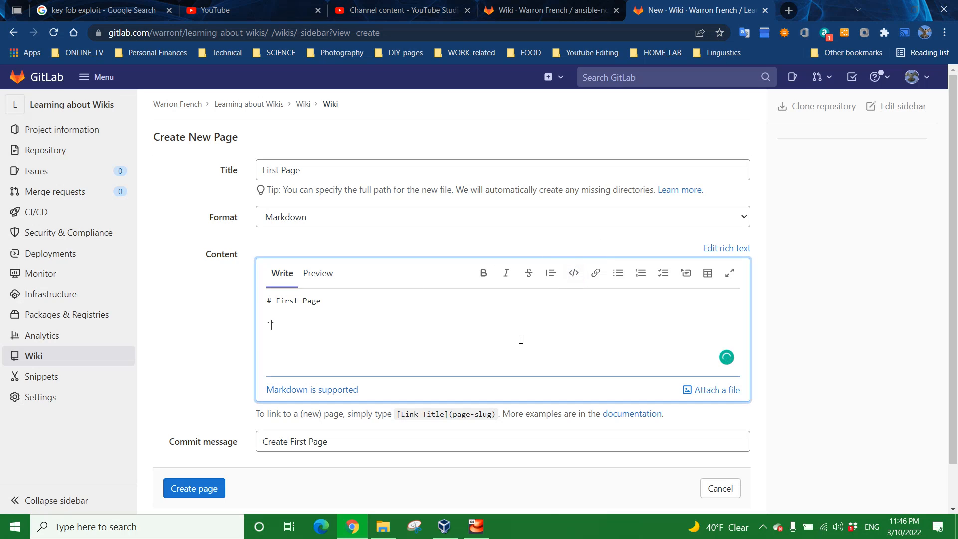
Add inline code `bash echo $1`, preview its rendering, then return to the source.
text(`)
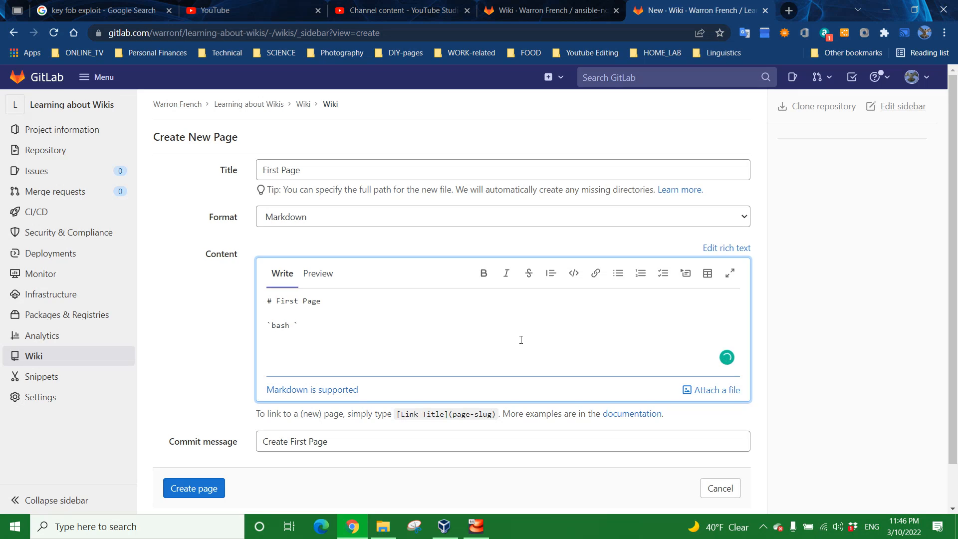
text(echo)
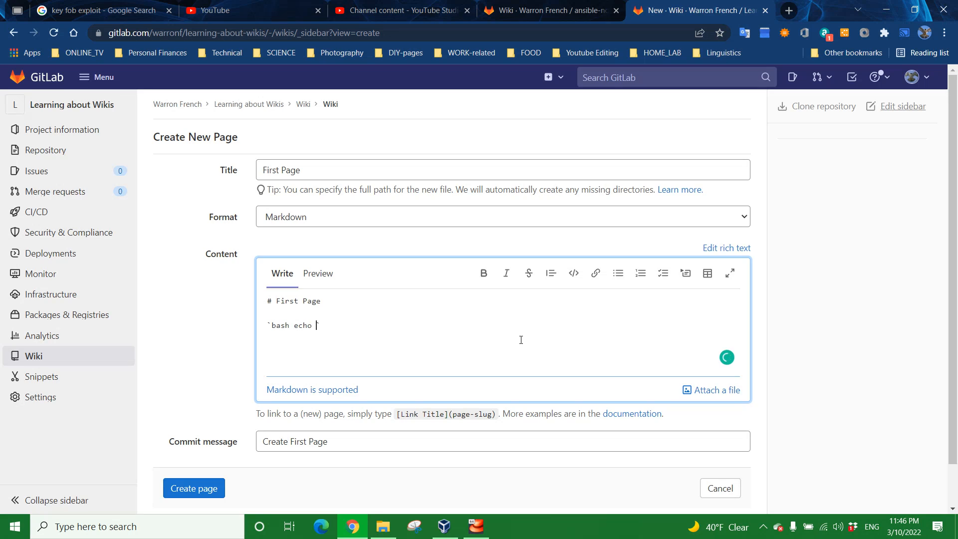
text($1`)
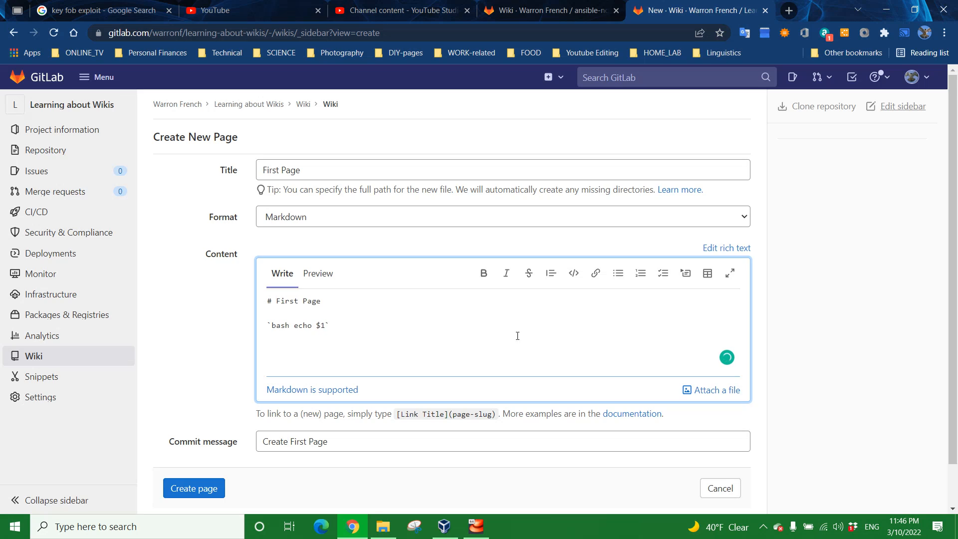
click(318, 274)
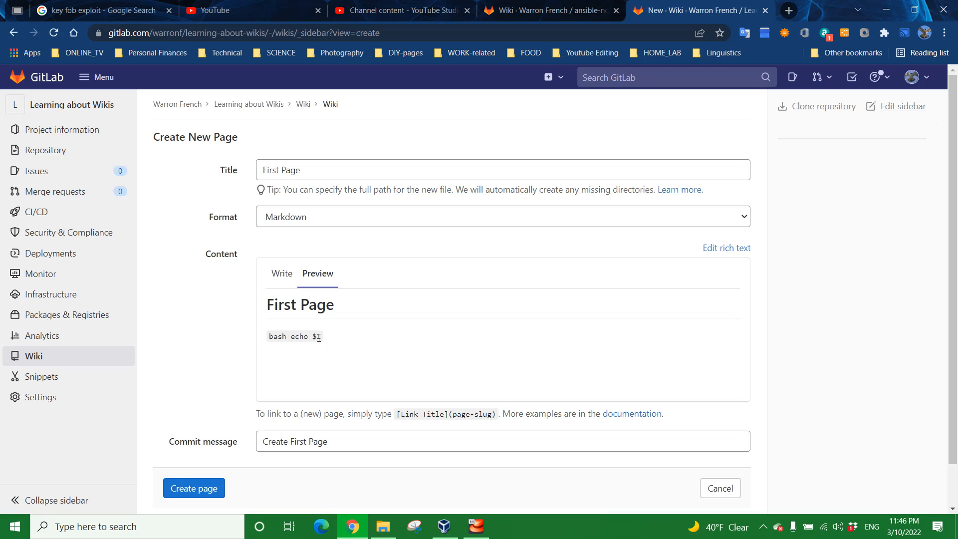
double_click(294, 337)
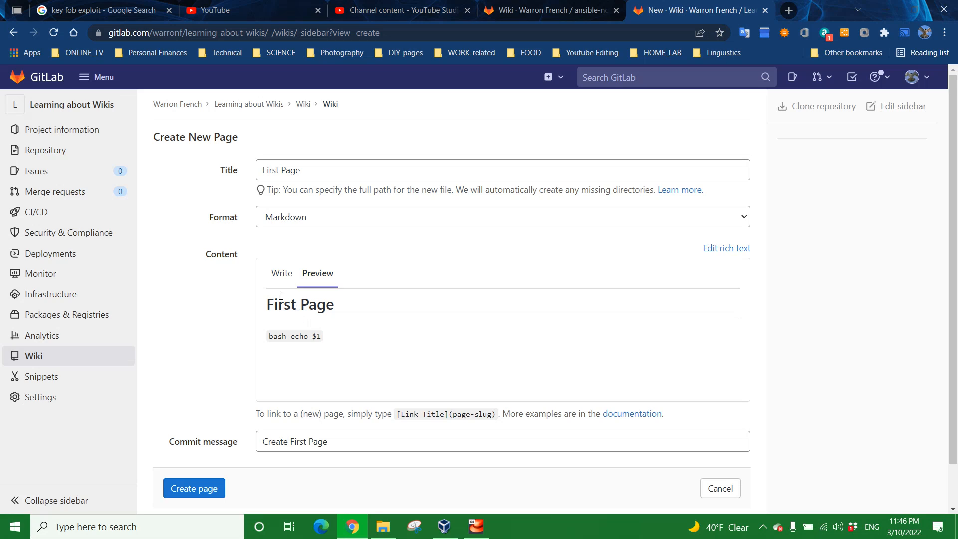
click(282, 273)
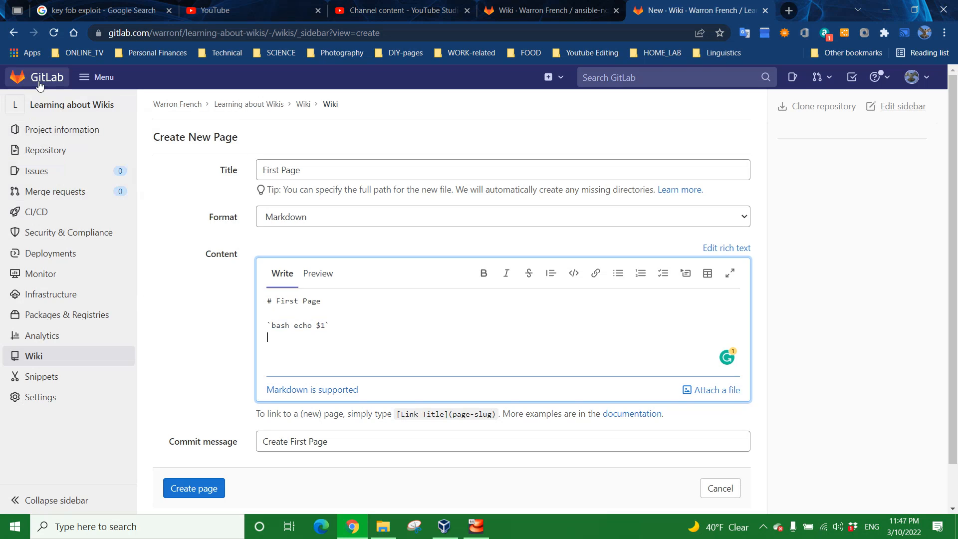
mouse_move(40, 83)
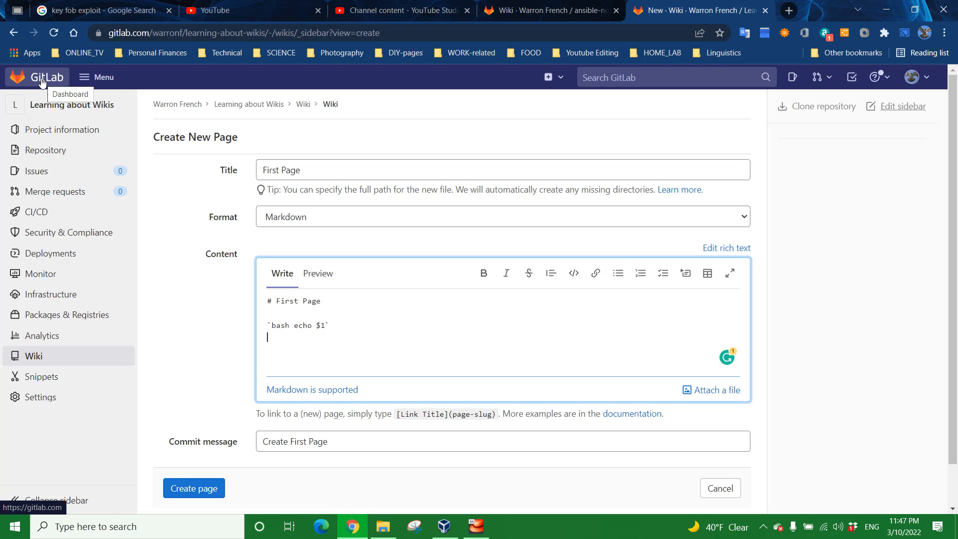
mouse_move(46, 98)
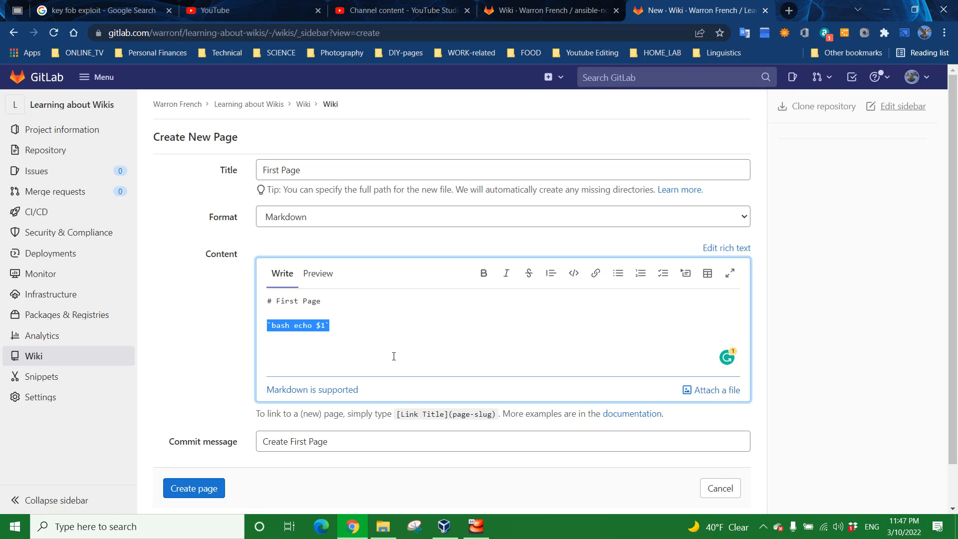
mouse_move(277, 327)
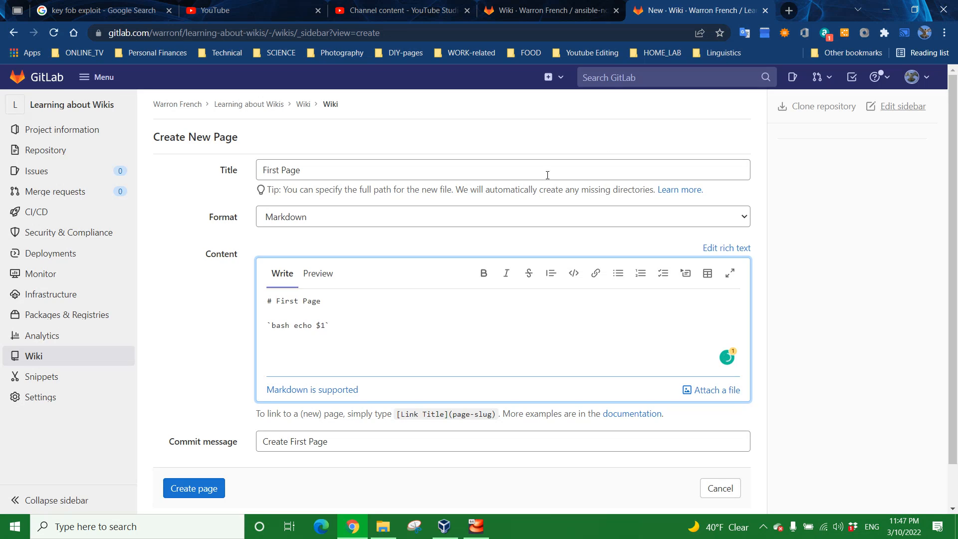
mouse_move(640, 273)
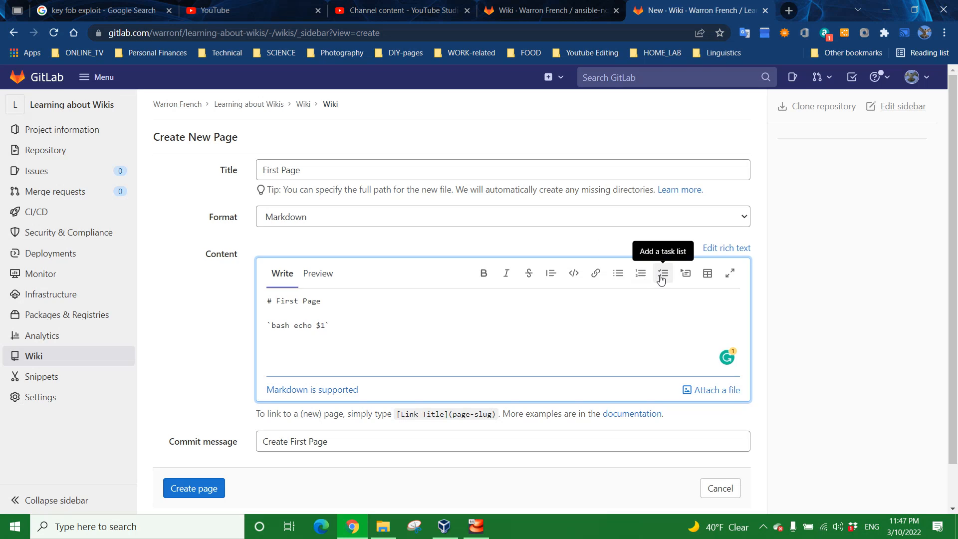
mouse_move(686, 273)
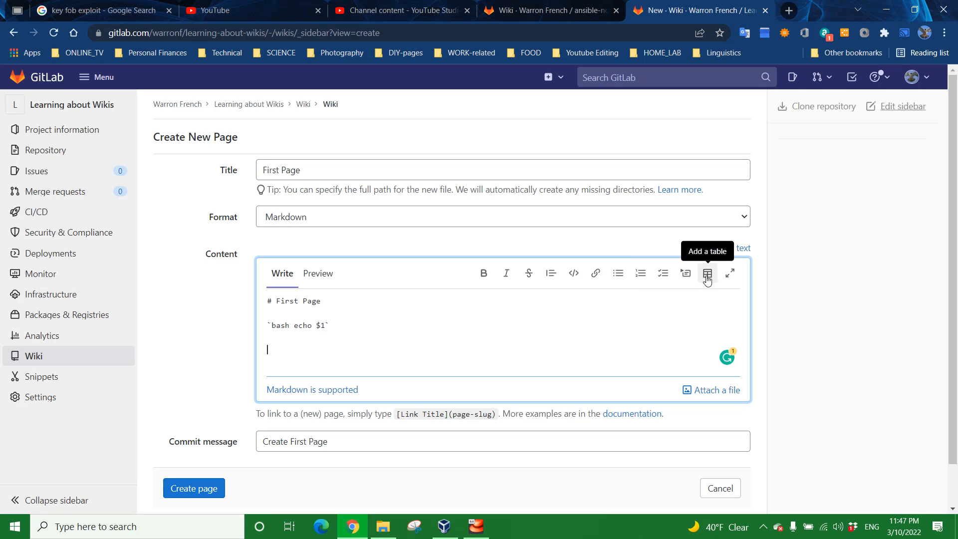
Insert the two-column Markdown table template below the inline code.
click(708, 273)
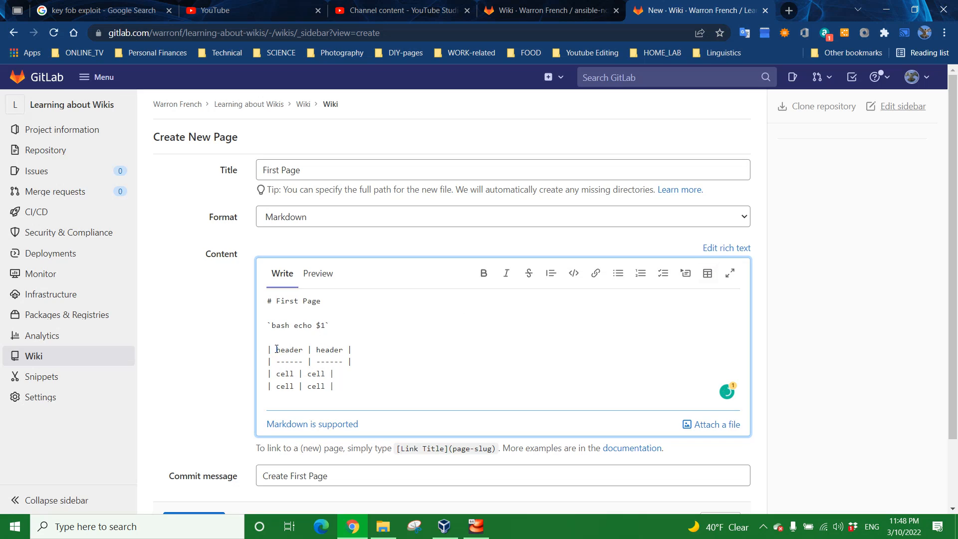
Rename the table placeholders to header-A0, header-B0, cellA1, cellB1, cellA2 and cellB2.
click(269, 350)
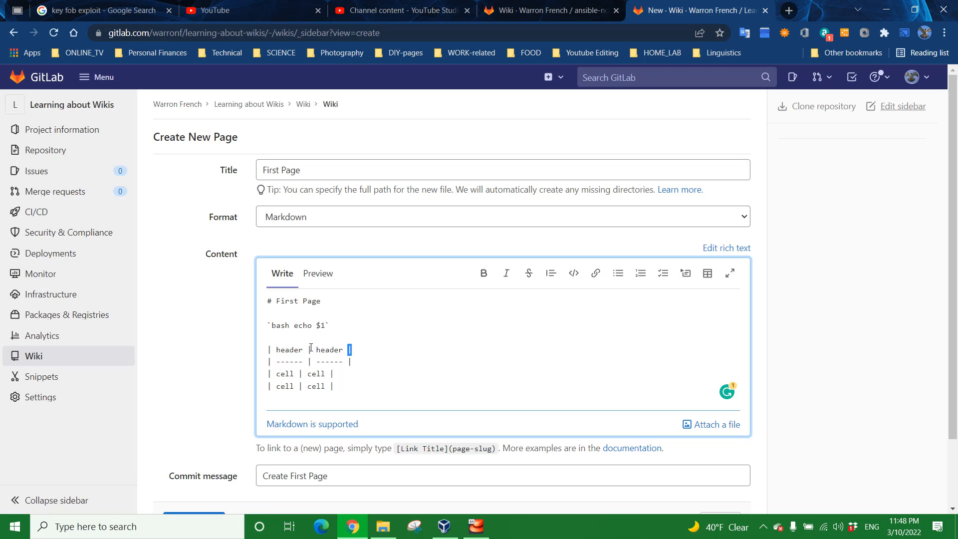
mouse_move(387, 349)
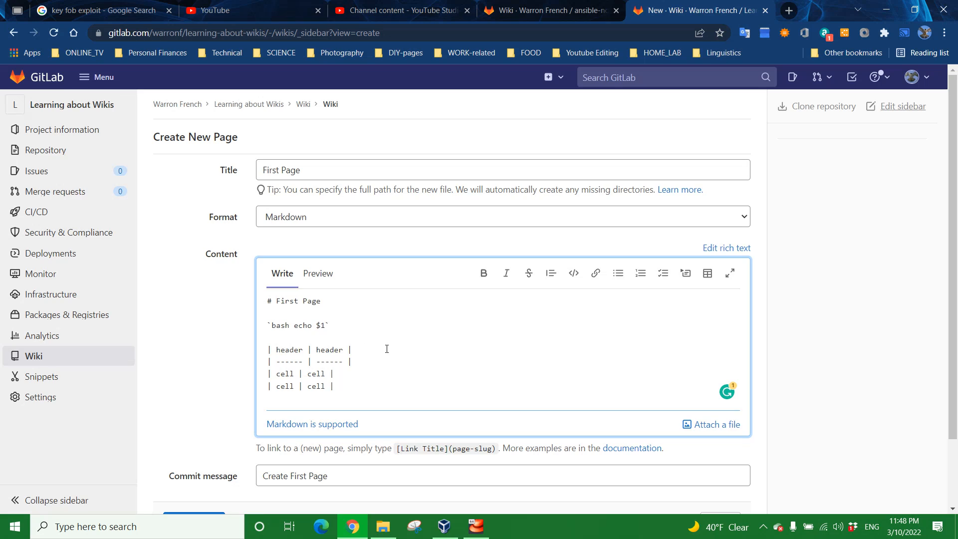
mouse_move(565, 349)
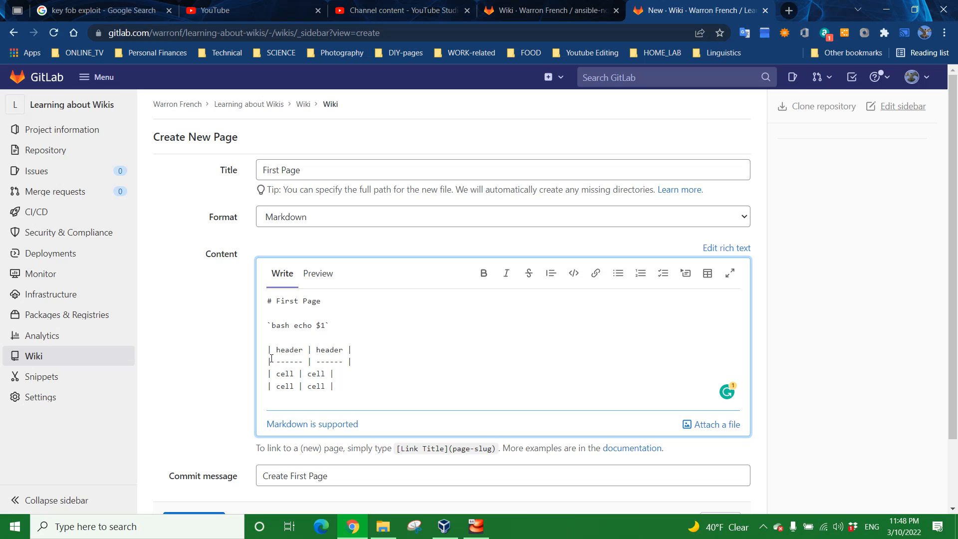
double_click(288, 361)
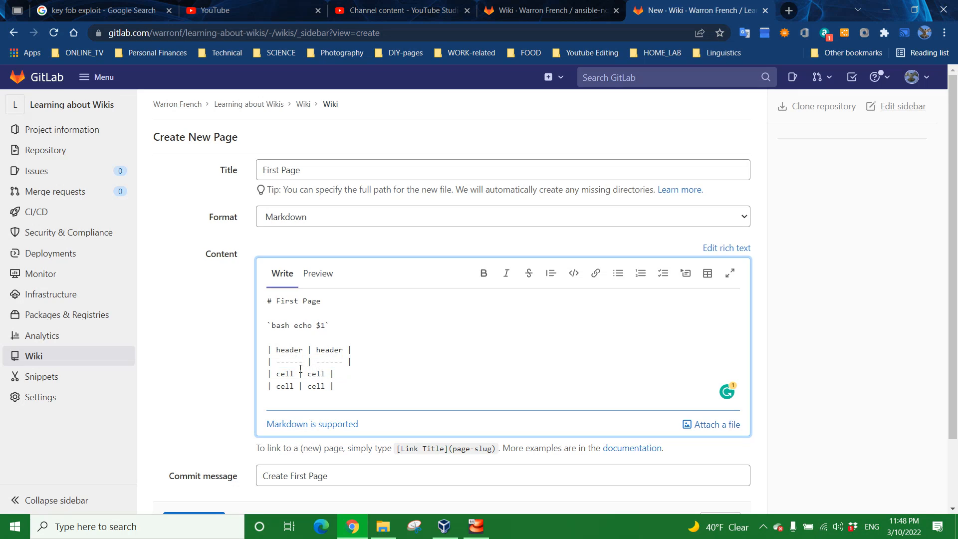
mouse_move(266, 371)
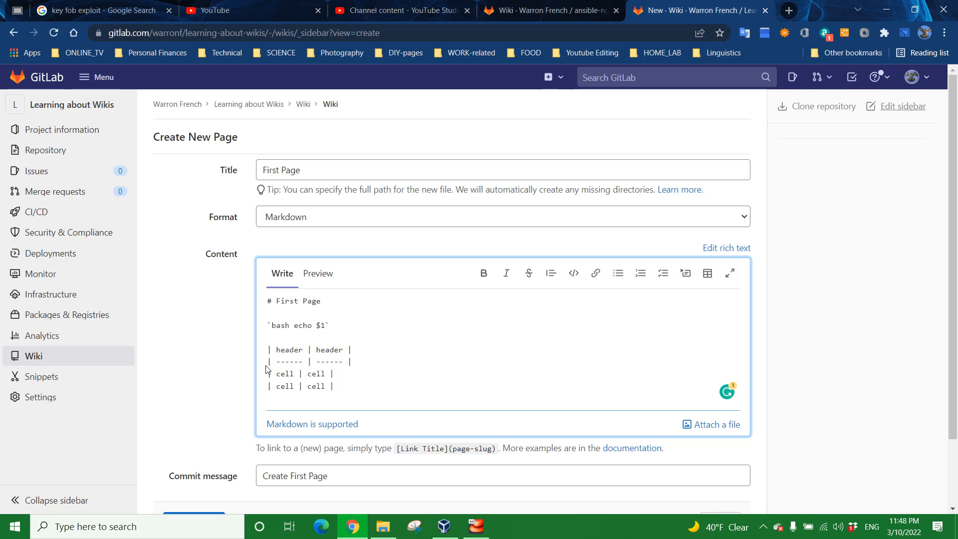
double_click(284, 374)
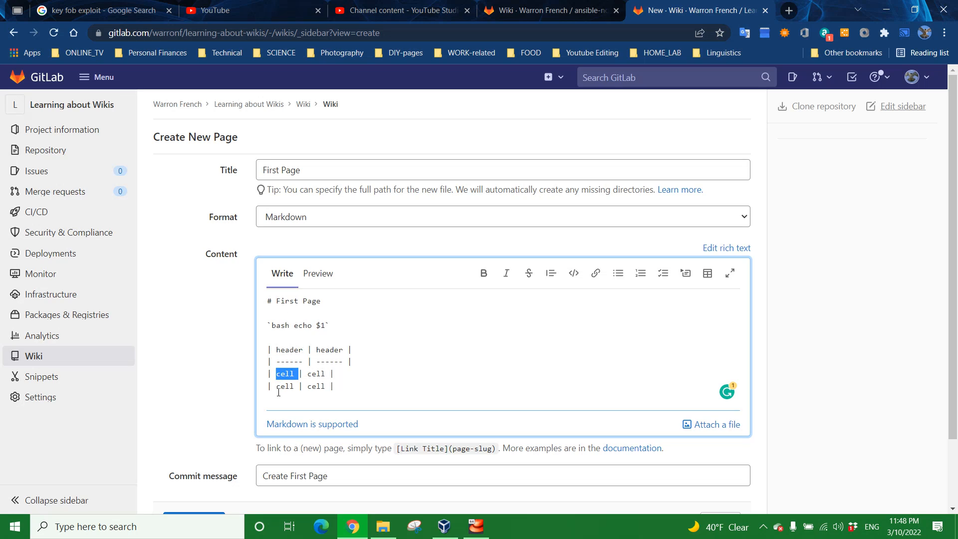
double_click(285, 386)
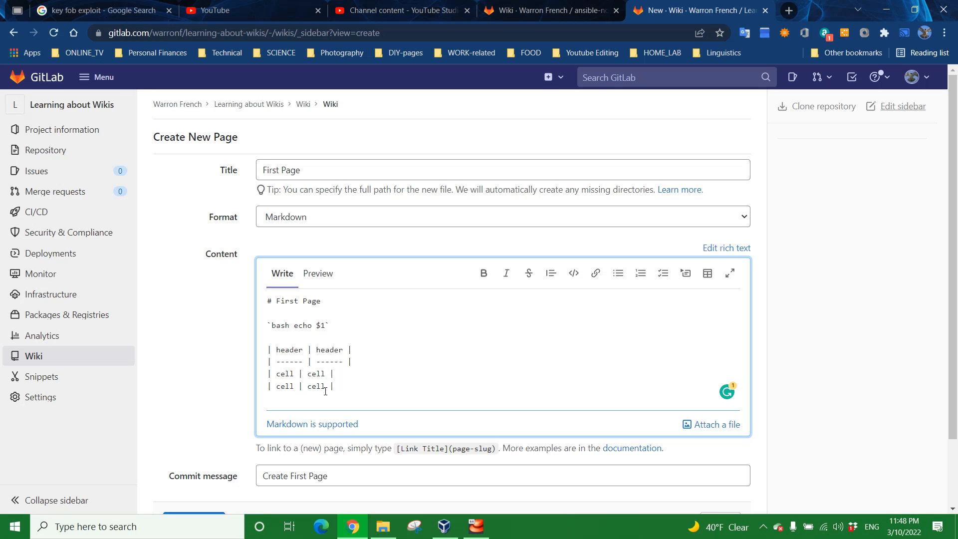
text(A1)
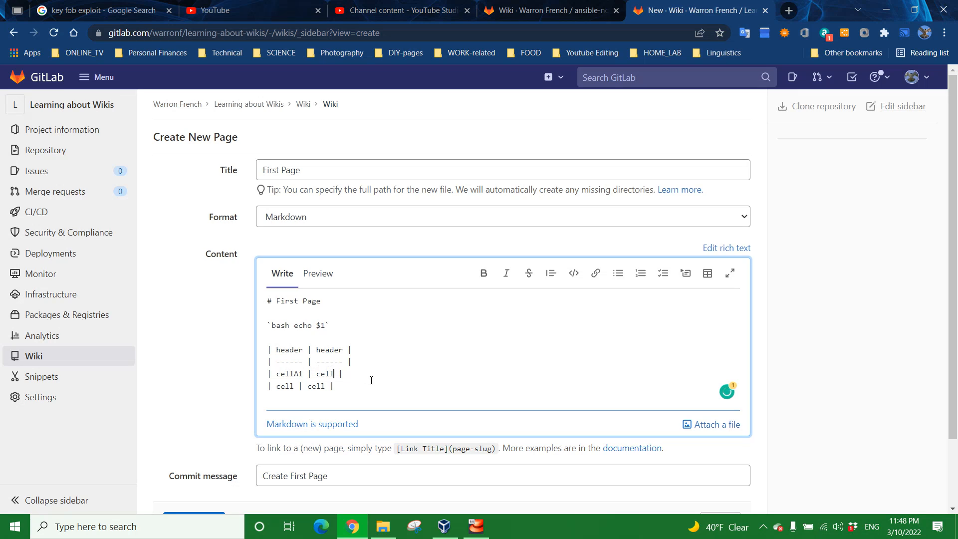
text(B1)
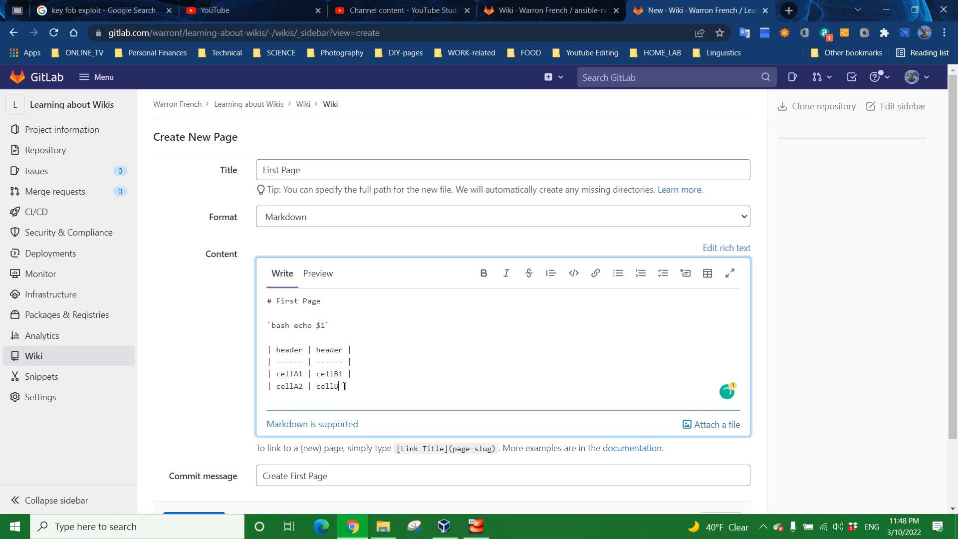
text(2)
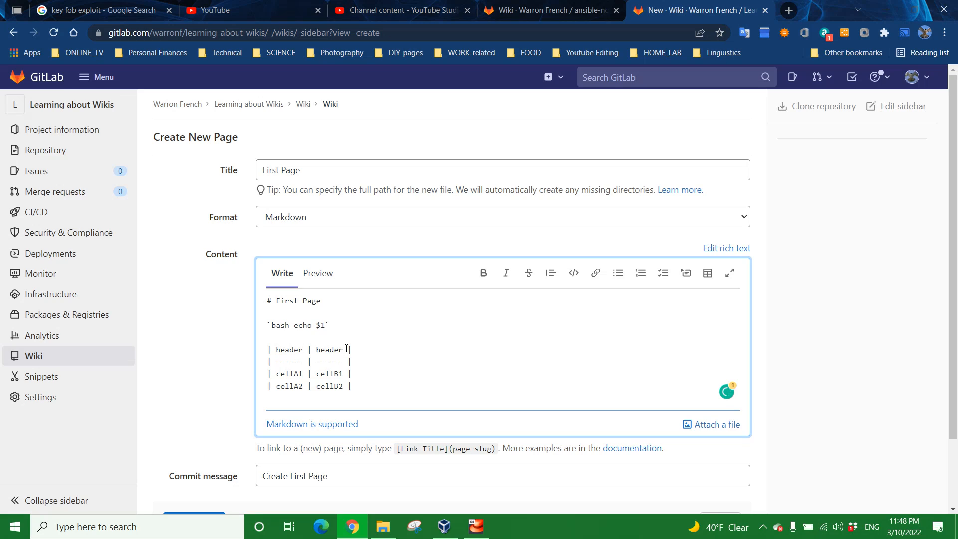
text(-A1)
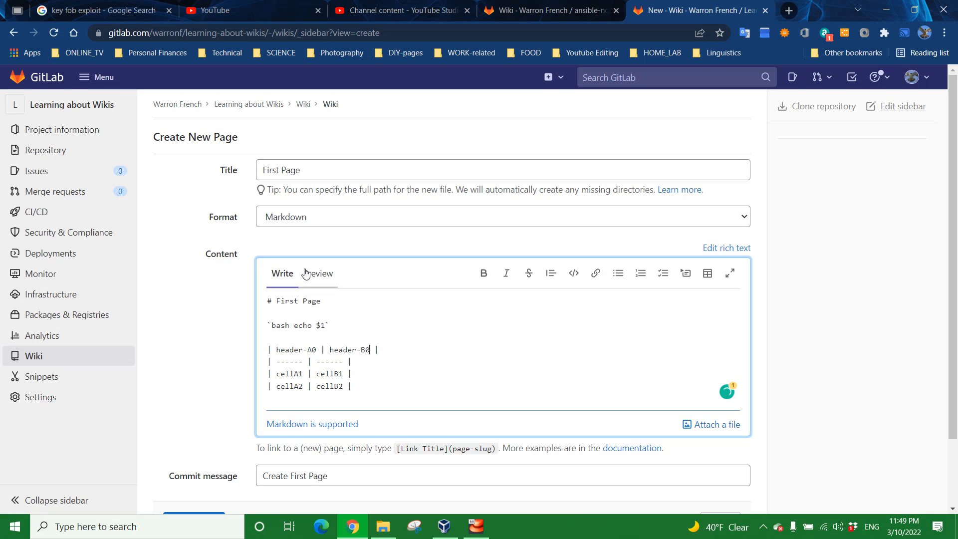
click(318, 274)
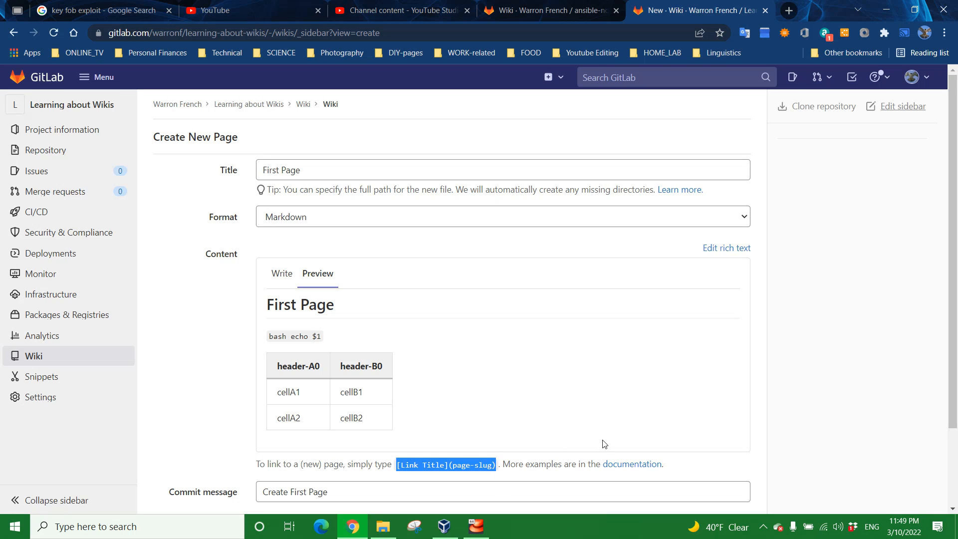
scroll(down, 3)
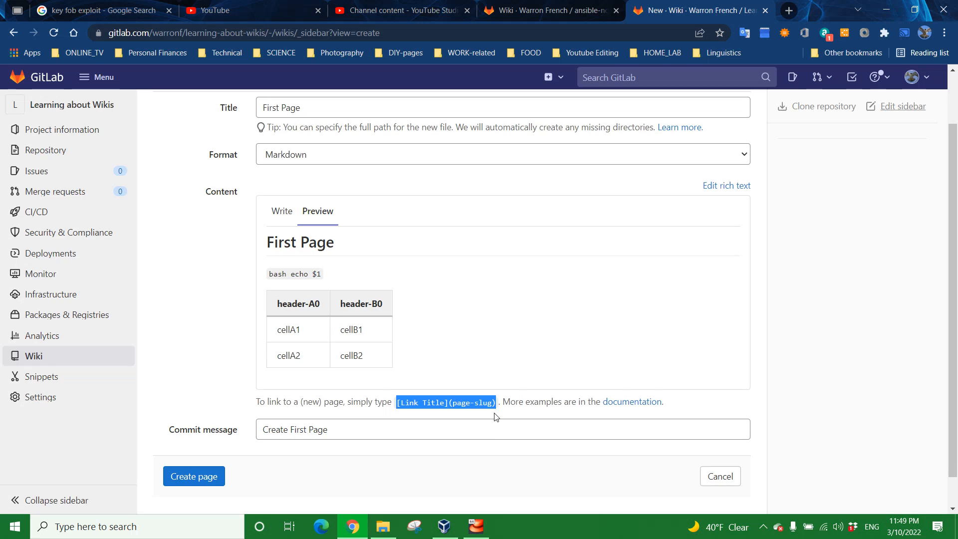
click(282, 274)
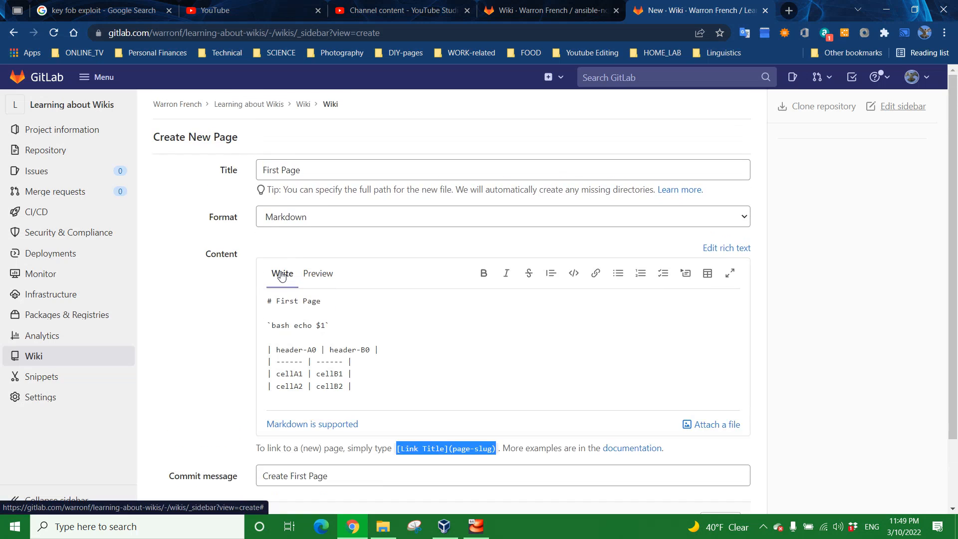
Type the link skeleton [Some Title]() on a new line below the table.
click(370, 395)
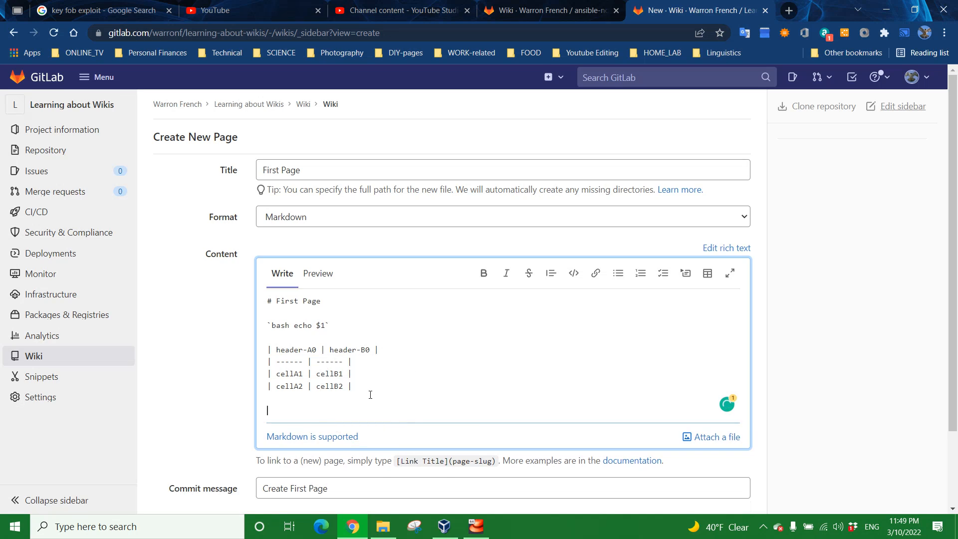
text([])
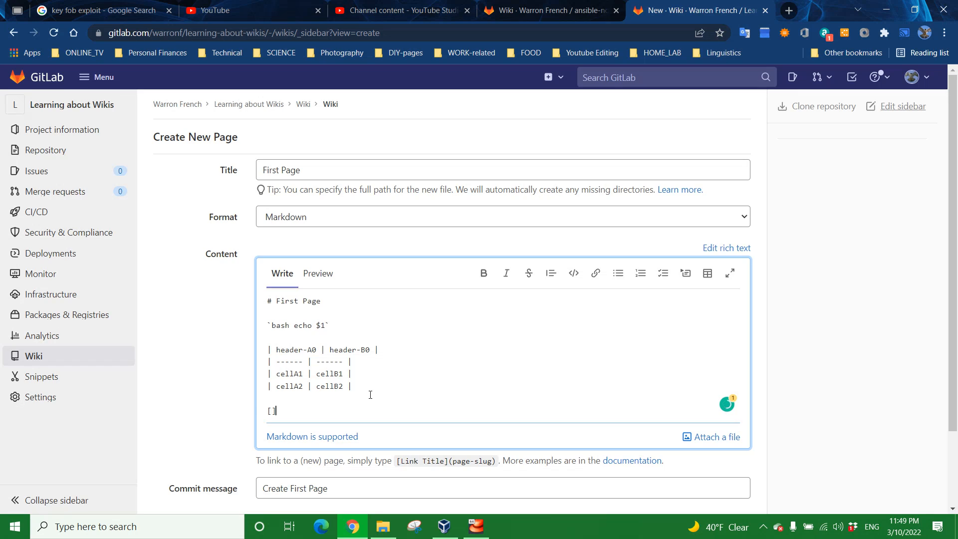
text(()
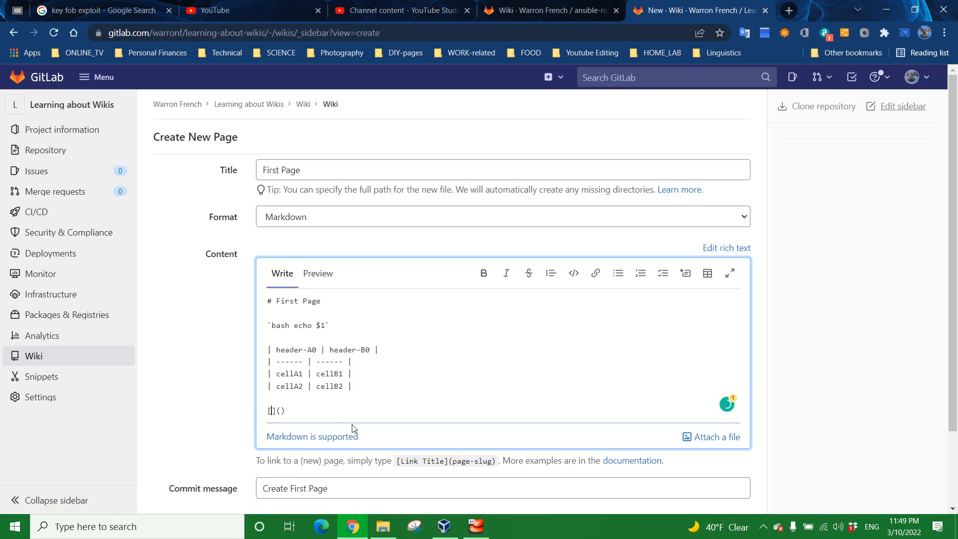
text(Some T)
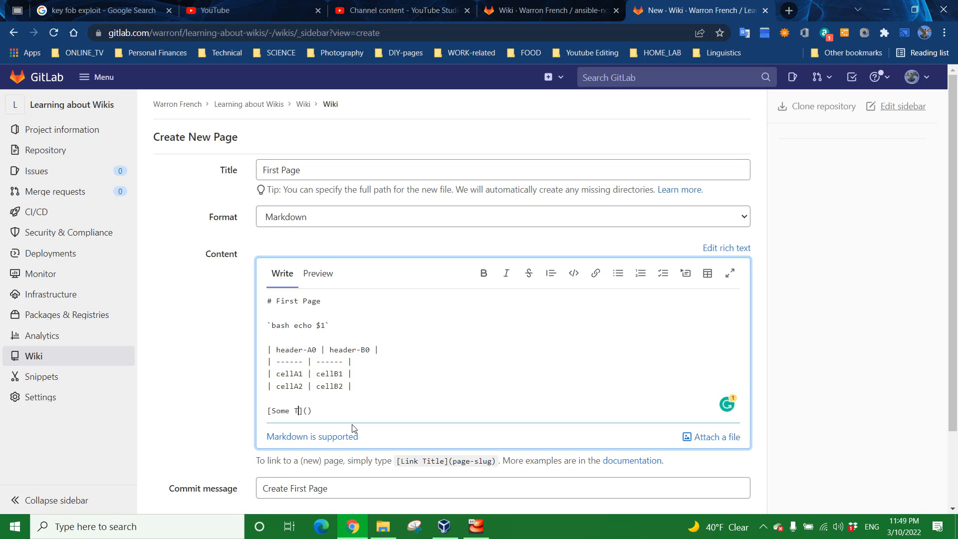
text(itle)
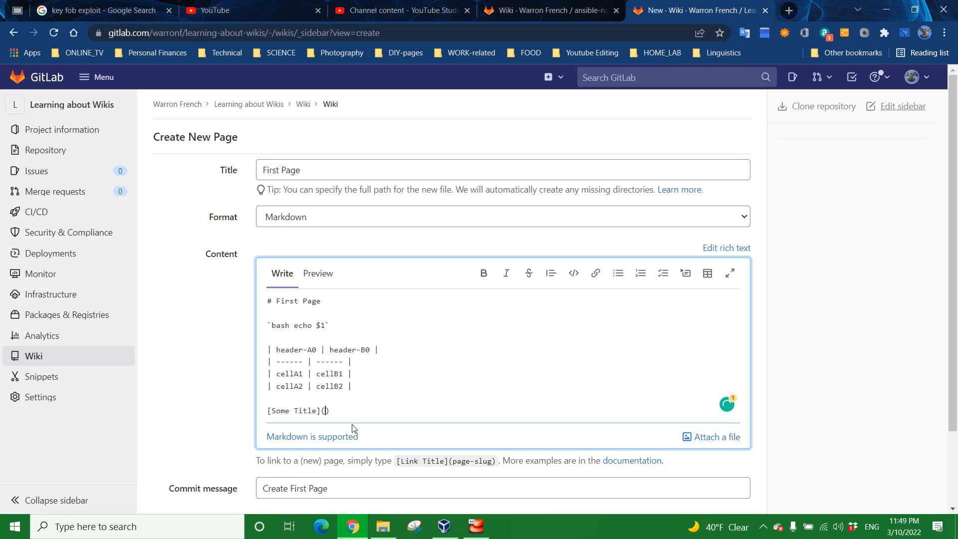
mouse_move(699, 160)
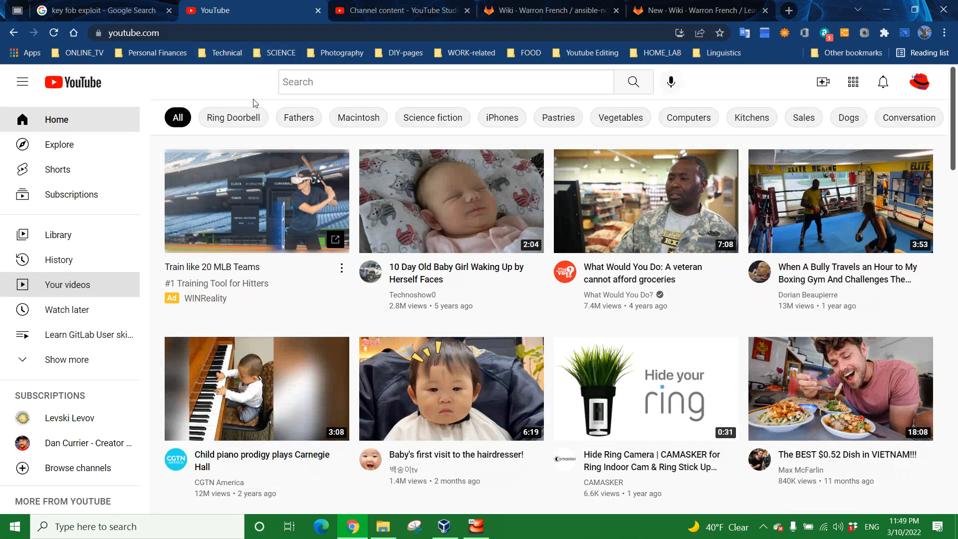
Switch to the LearnRHEL YouTube channel tab to get its URL.
click(400, 10)
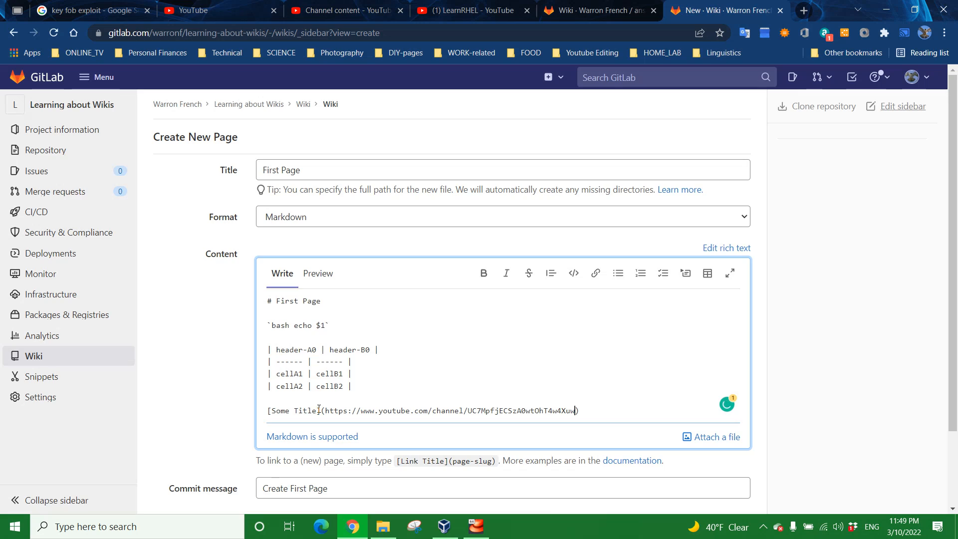
Replace the link title 'Some Title' with 'LearnRHEL on Youtube Channel'.
double_click(294, 410)
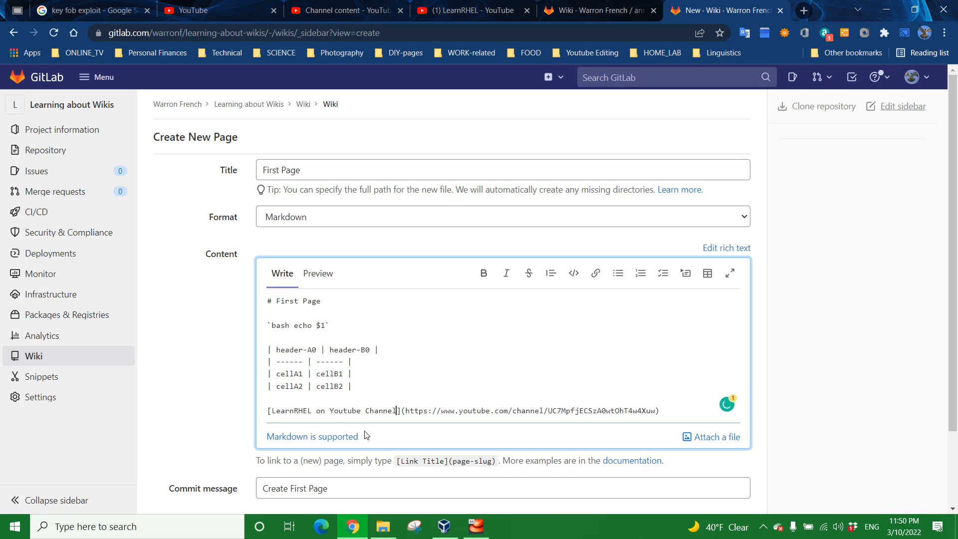
scroll(down, 3)
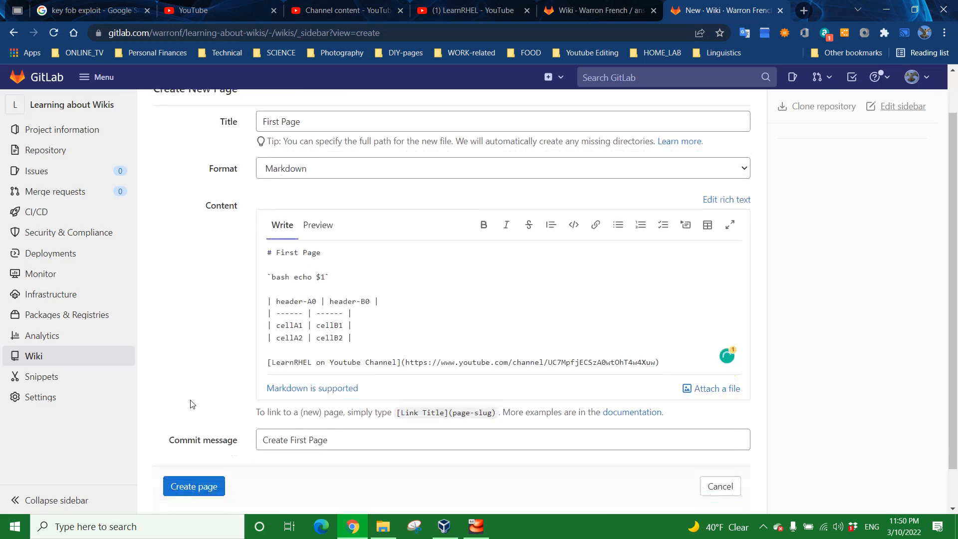
scroll(down, 3)
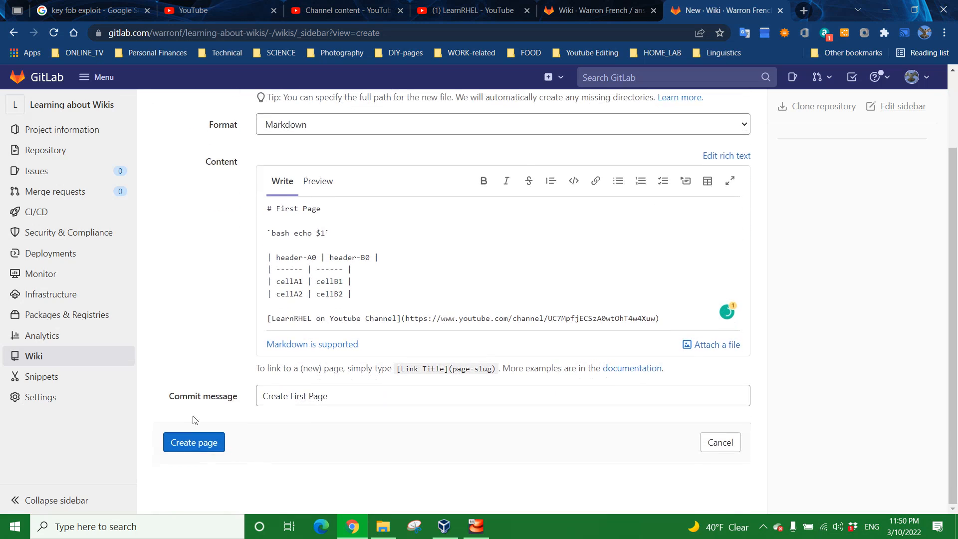
Create the First Page wiki page and open its LearnRHEL channel link in a new tab.
click(193, 442)
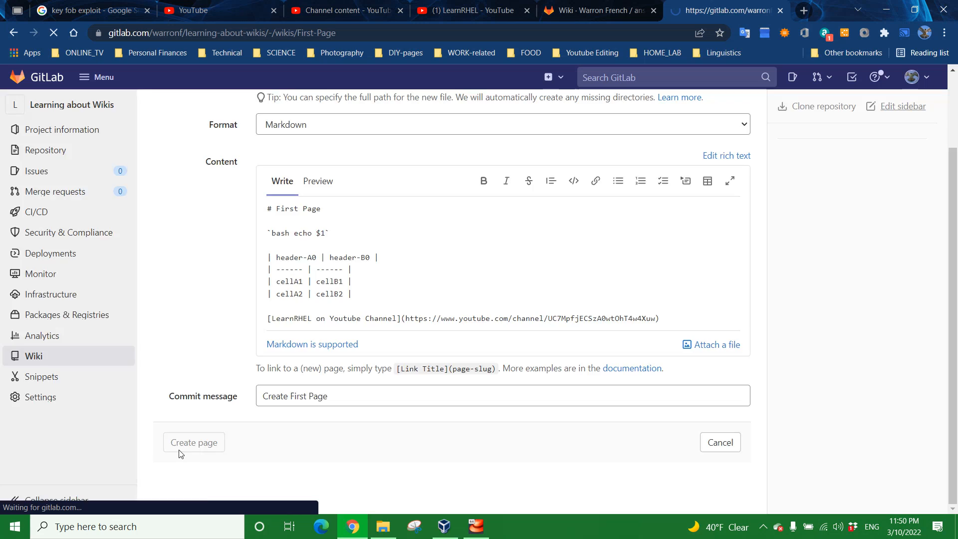
click(194, 442)
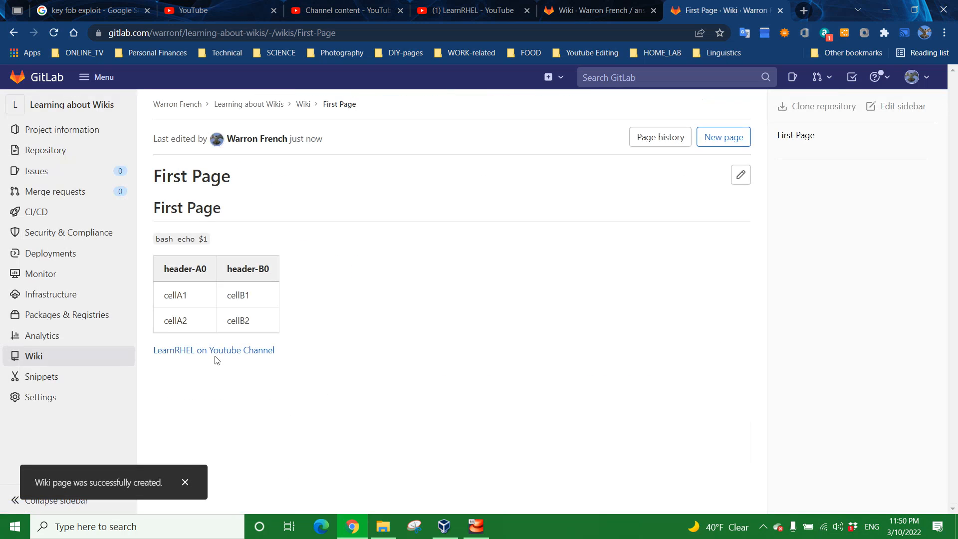
right_click(213, 350)
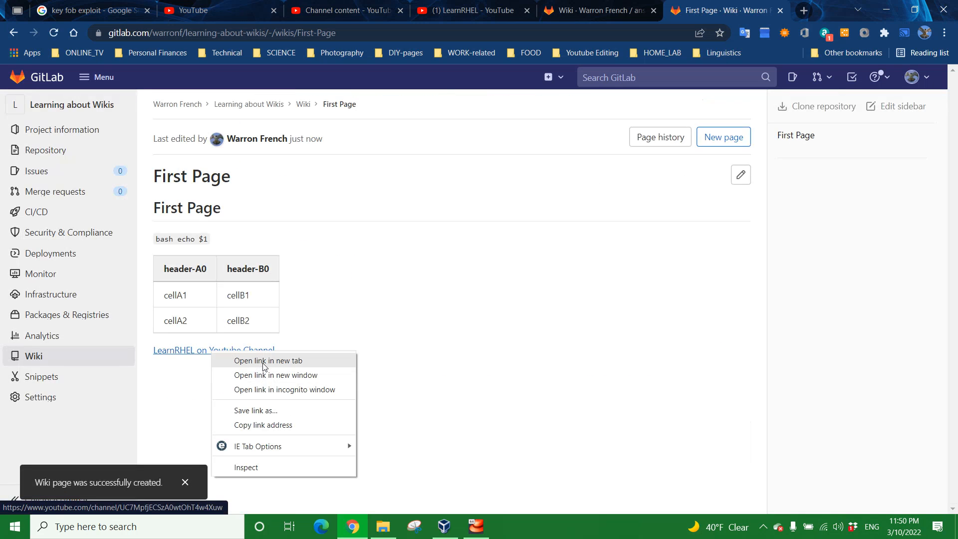
click(268, 360)
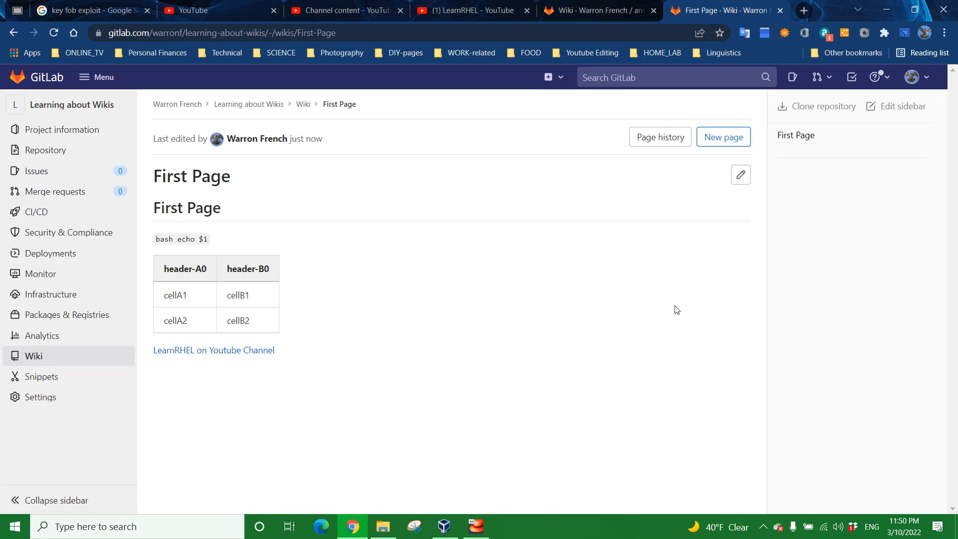
mouse_move(587, 332)
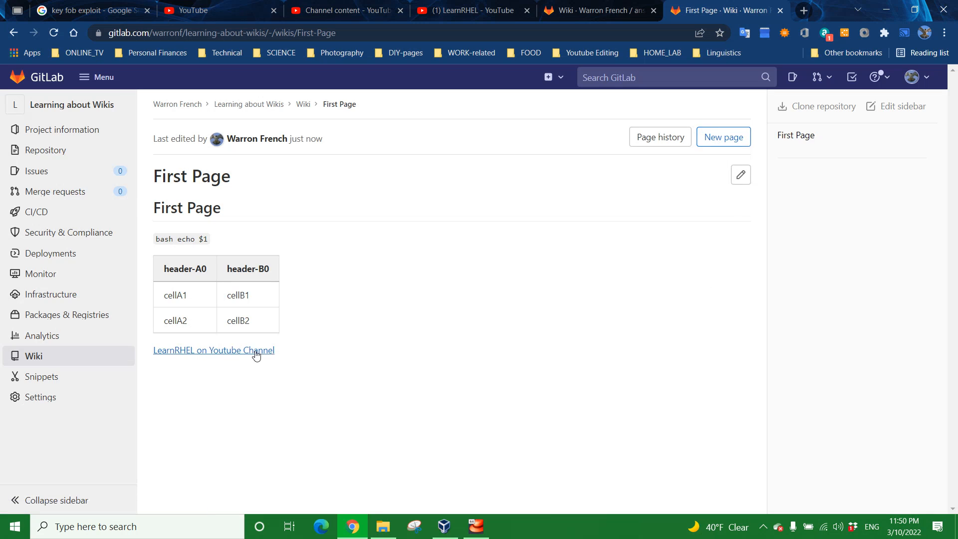
mouse_move(723, 137)
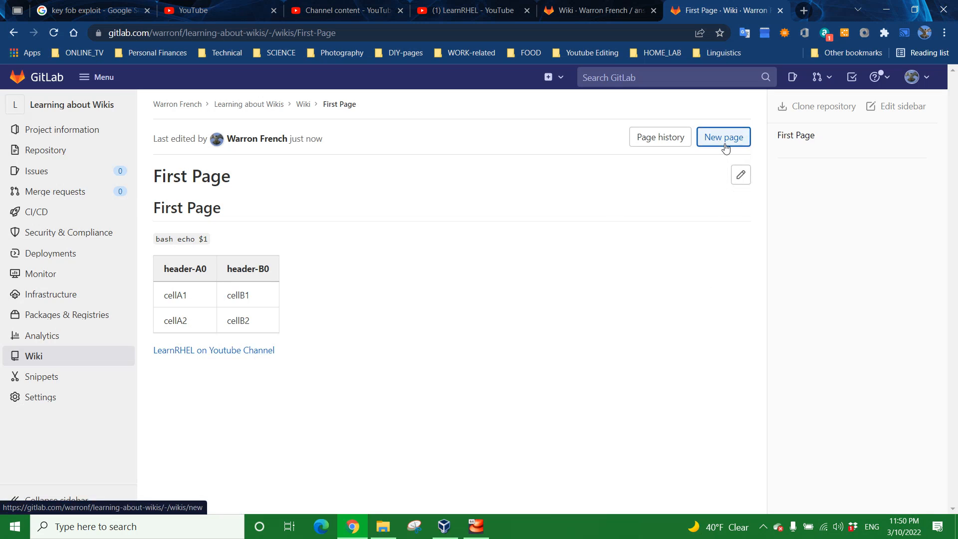
click(659, 137)
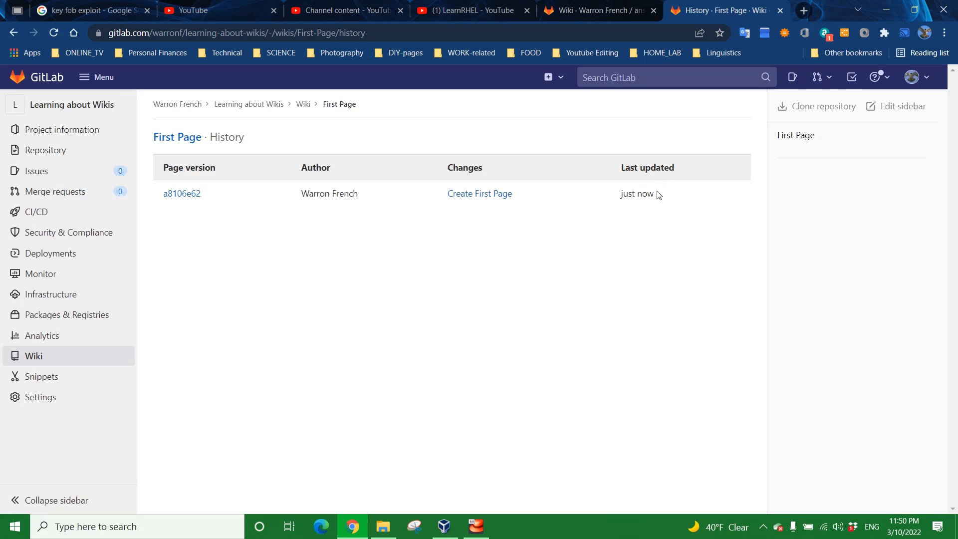
mouse_move(637, 194)
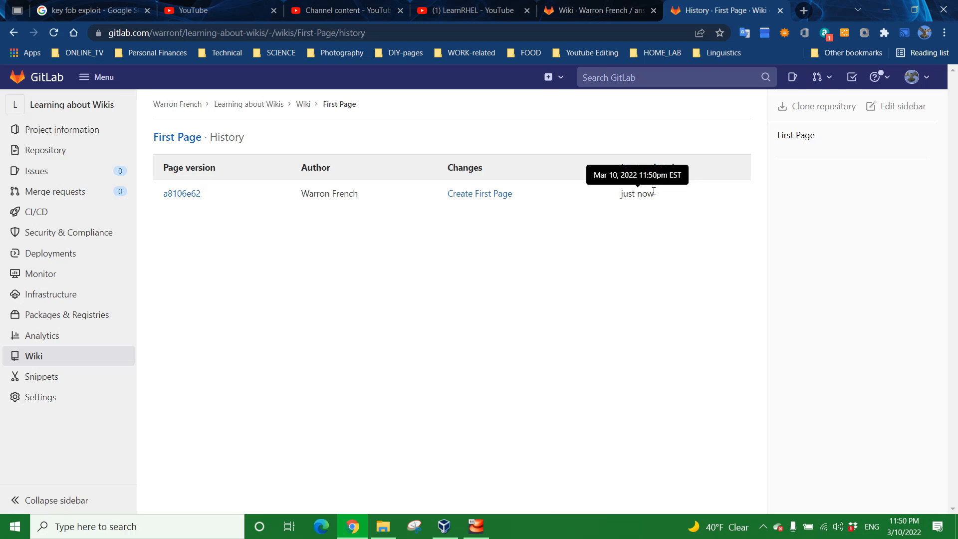
mouse_move(609, 235)
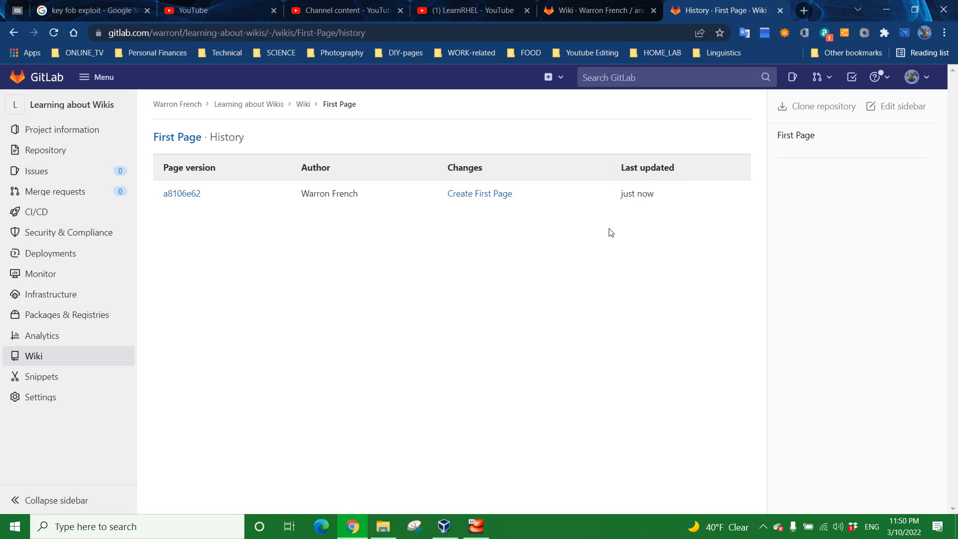
mouse_move(634, 229)
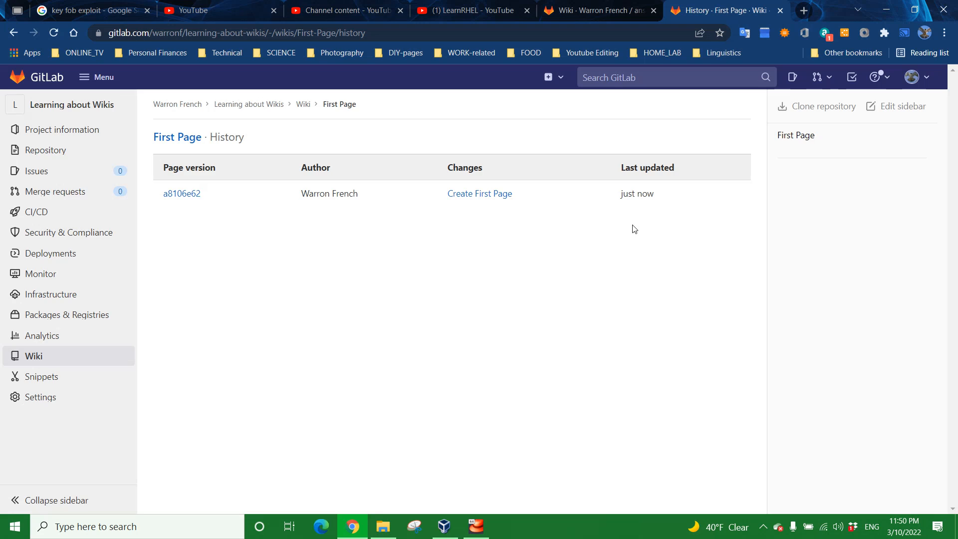